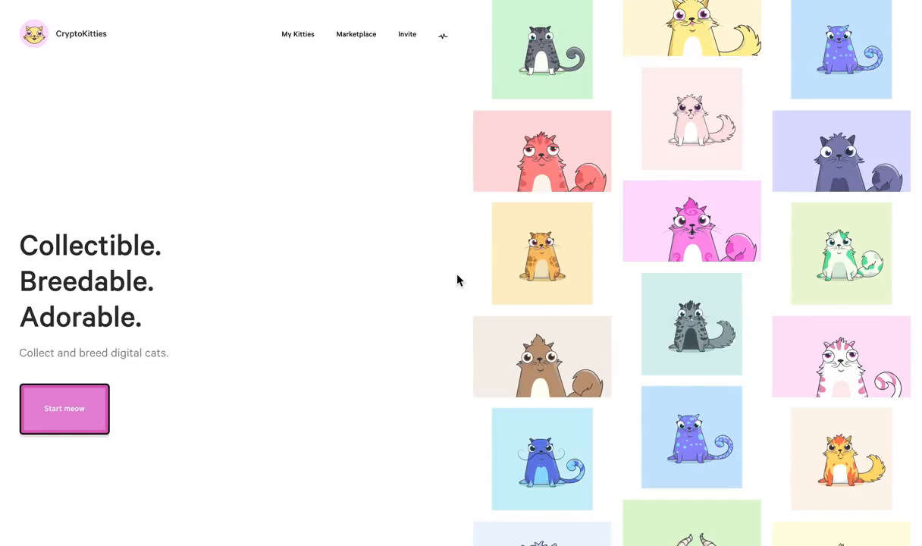
pyautogui.moveTo(499, 285)
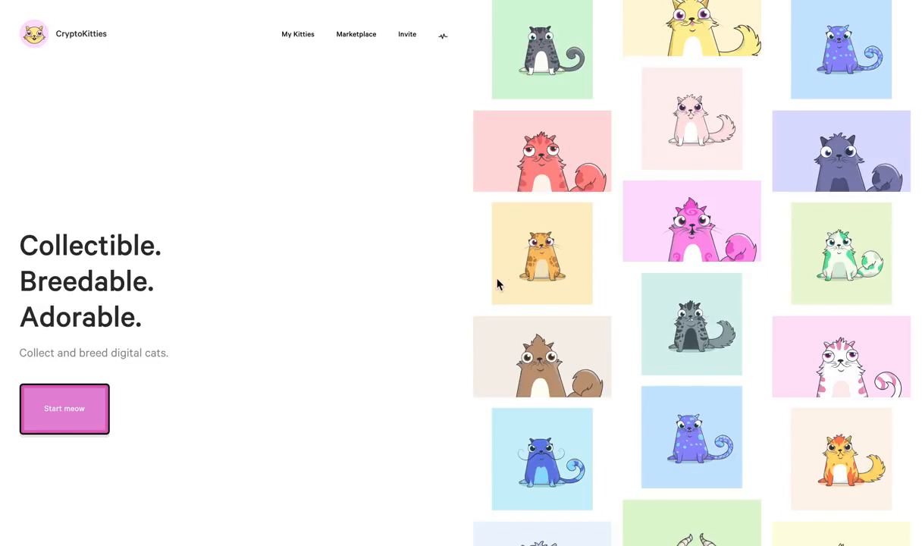
pyautogui.moveTo(79, 48)
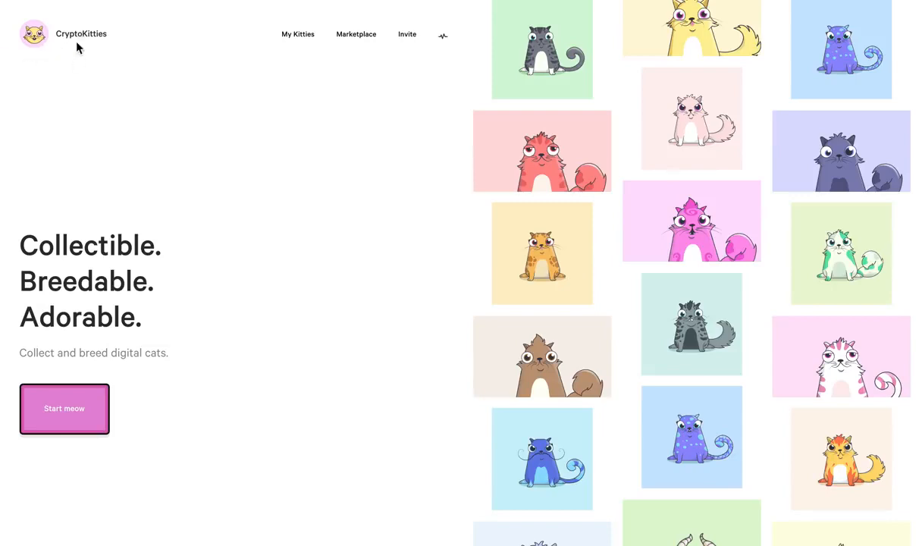
pyautogui.moveTo(88, 47)
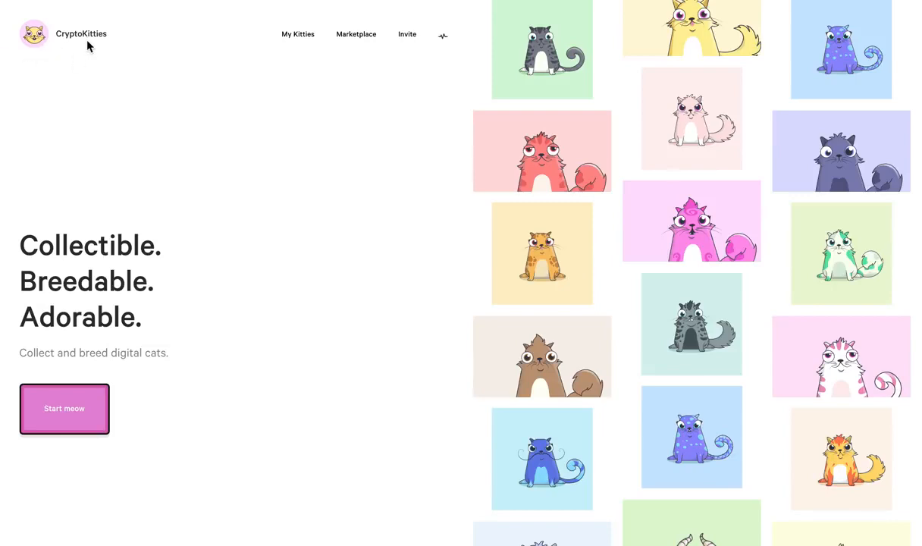
pyautogui.moveTo(99, 142)
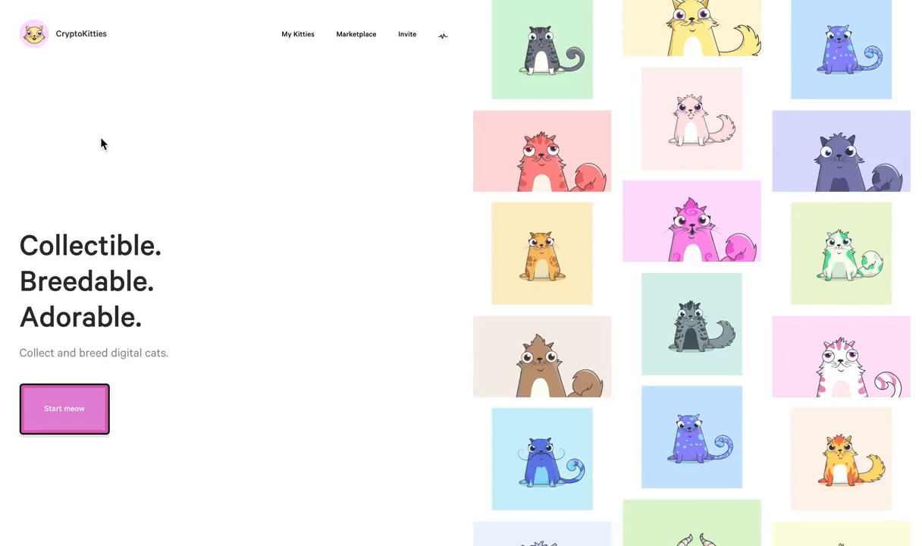
# Scroll down through the current kitty listing page
pyautogui.scroll(-3)
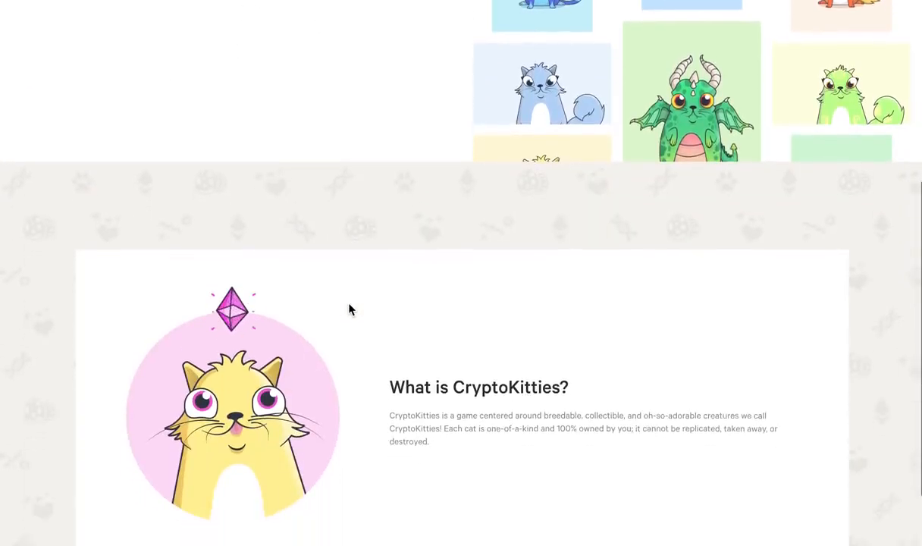
pyautogui.scroll(-3)
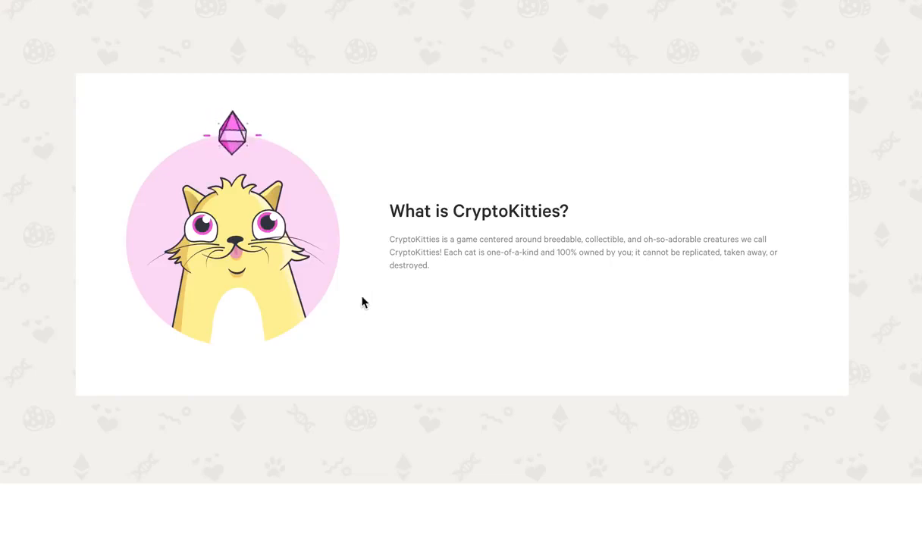
pyautogui.moveTo(412, 348)
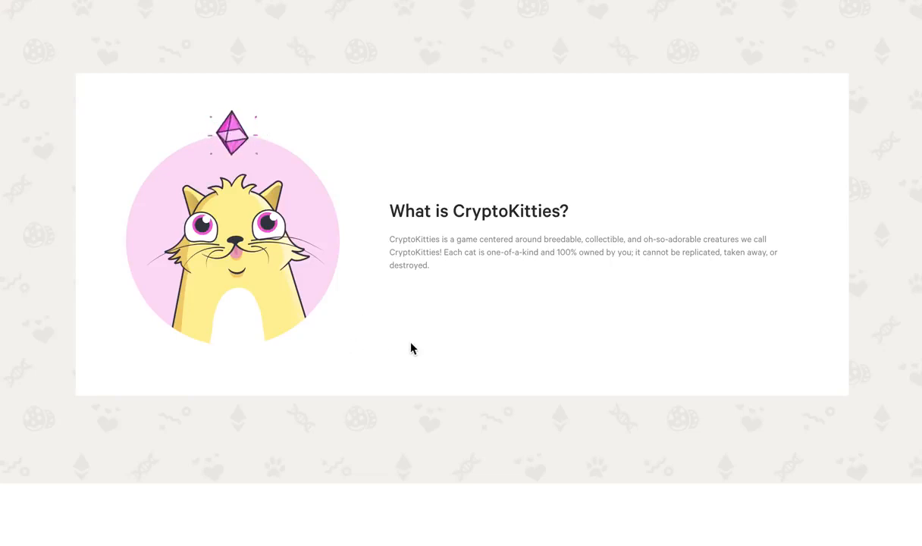
pyautogui.moveTo(386, 352)
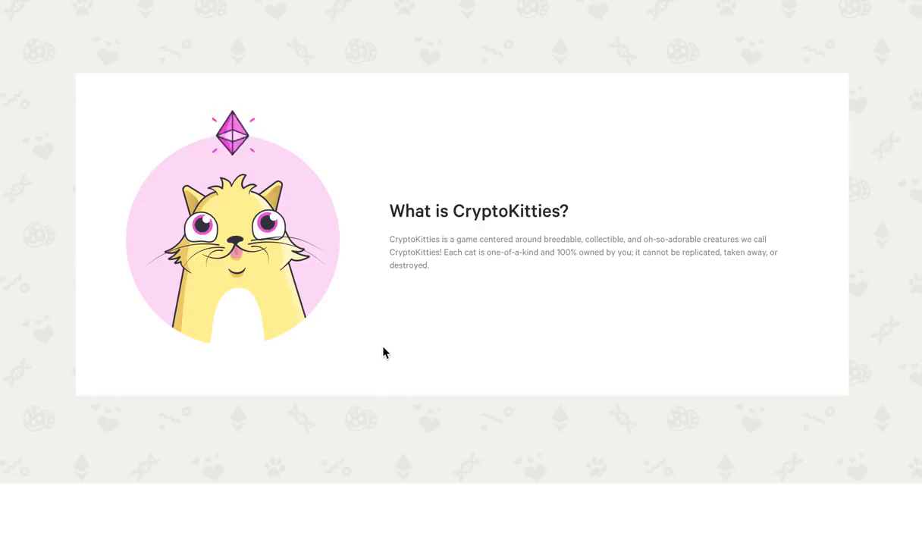
pyautogui.scroll(-3)
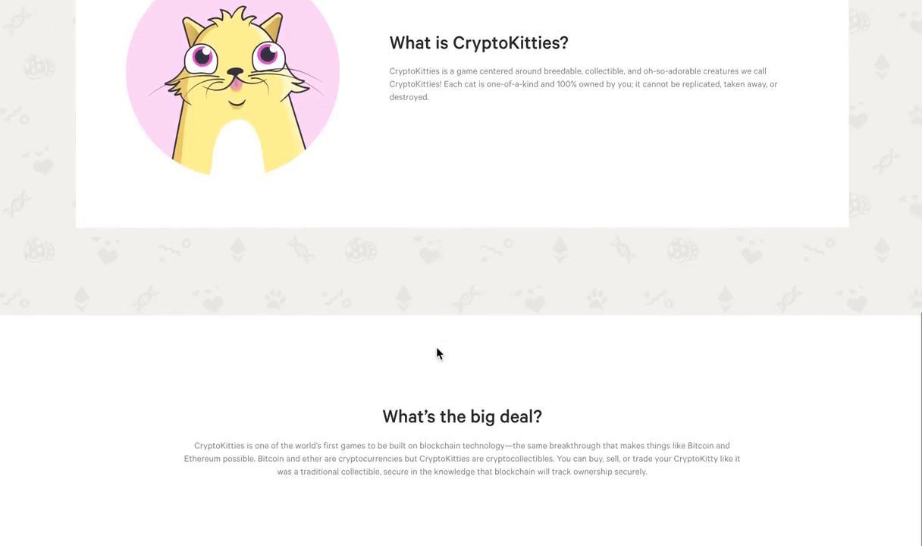
pyautogui.scroll(-3)
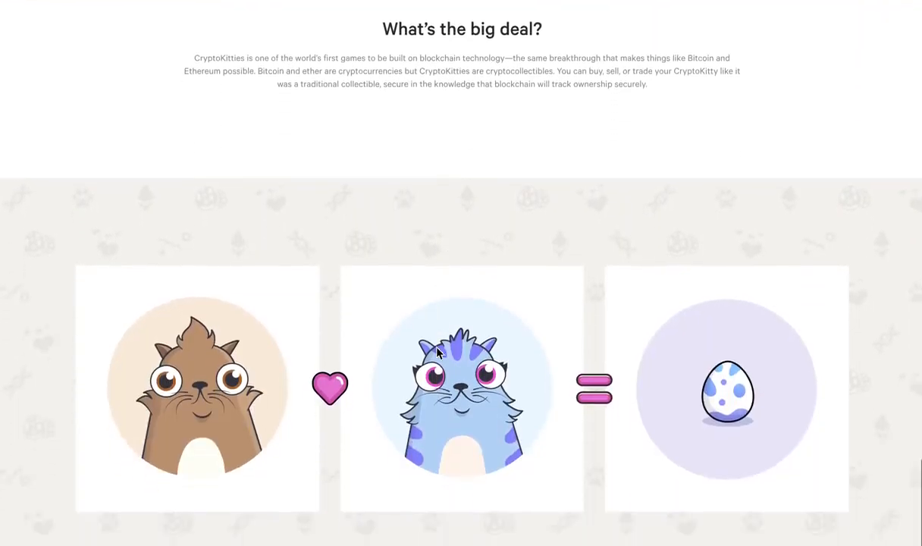
pyautogui.scroll(-3)
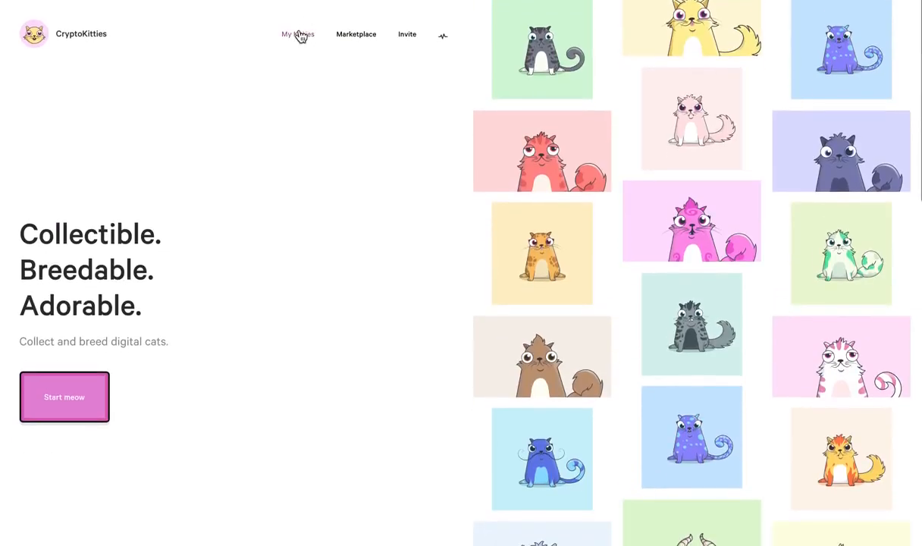
# Open My Kitties and scroll through the grid of owned kitties
pyautogui.click(299, 34)
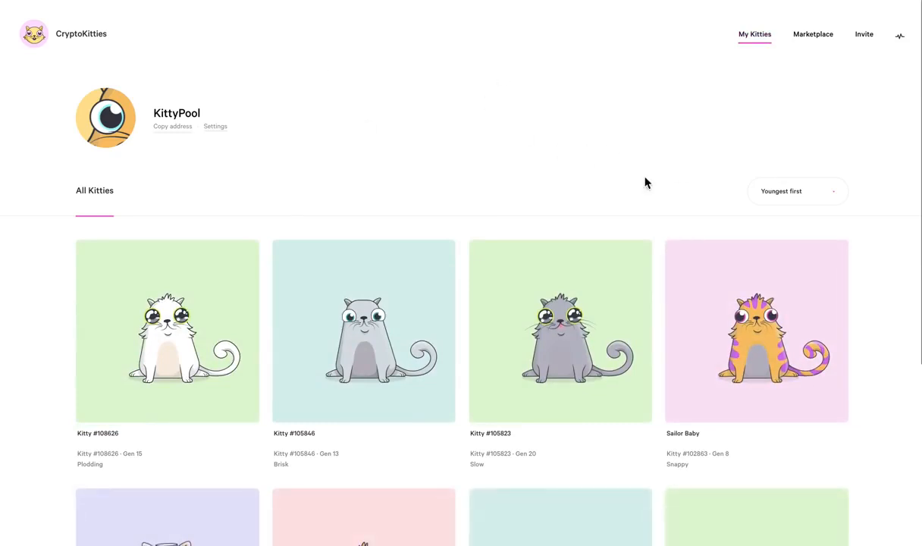
pyautogui.scroll(-3)
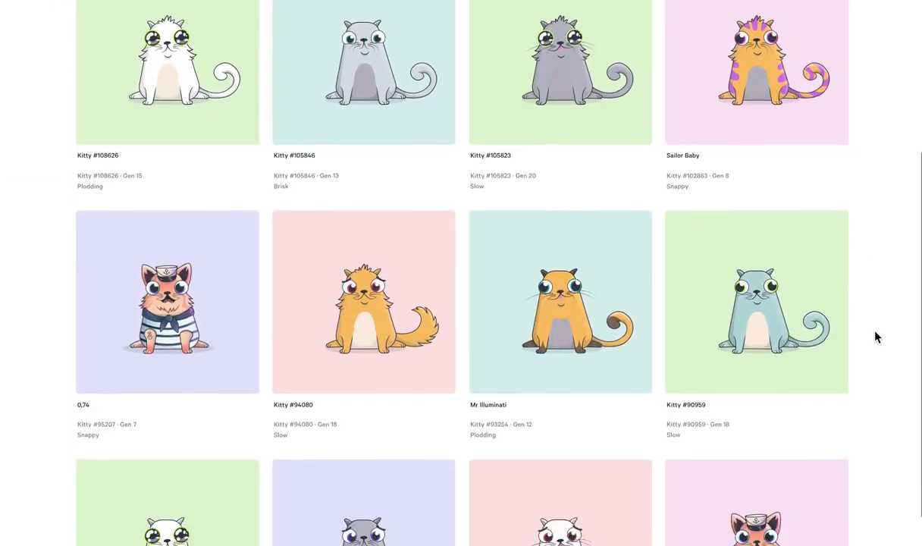
pyautogui.scroll(-3)
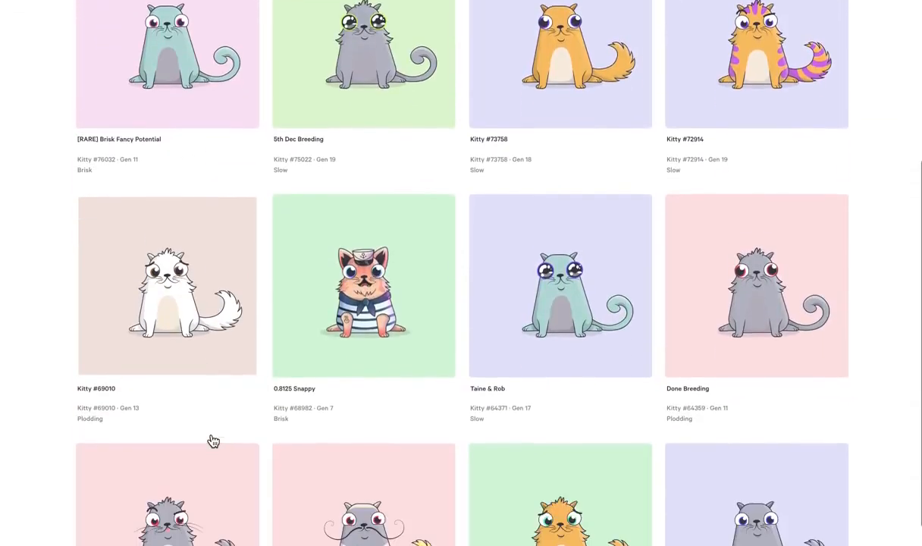
pyautogui.scroll(-3)
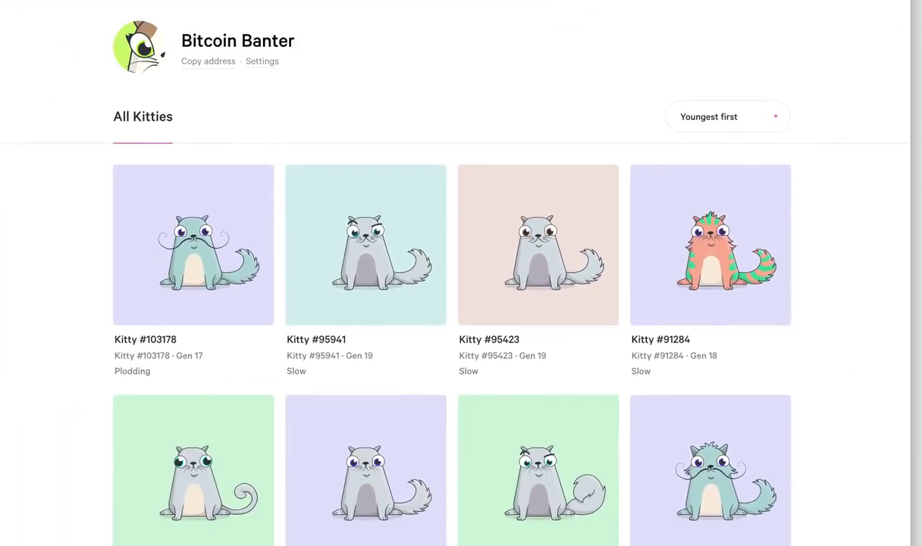
# Scroll through Bitcoin Banter's kitties, including a legendary one for sale
pyautogui.scroll(-3)
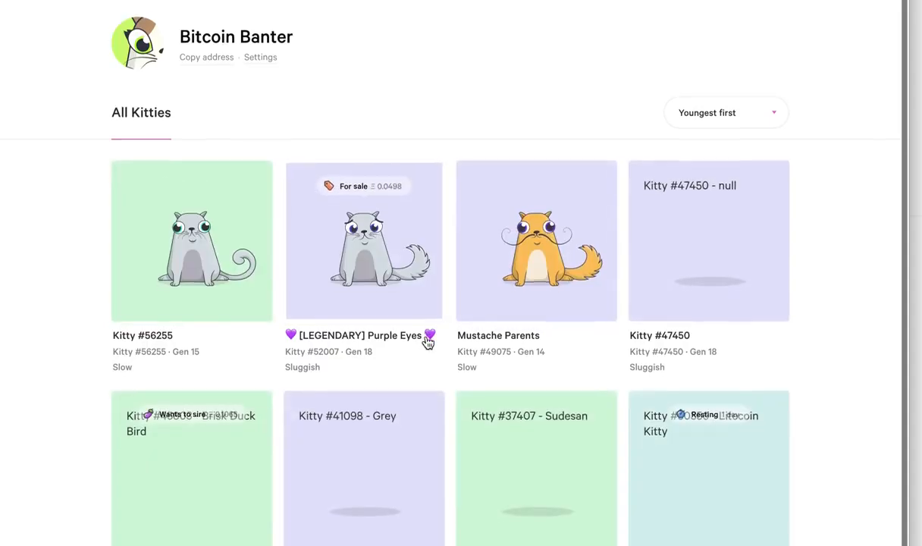
pyautogui.scroll(-3)
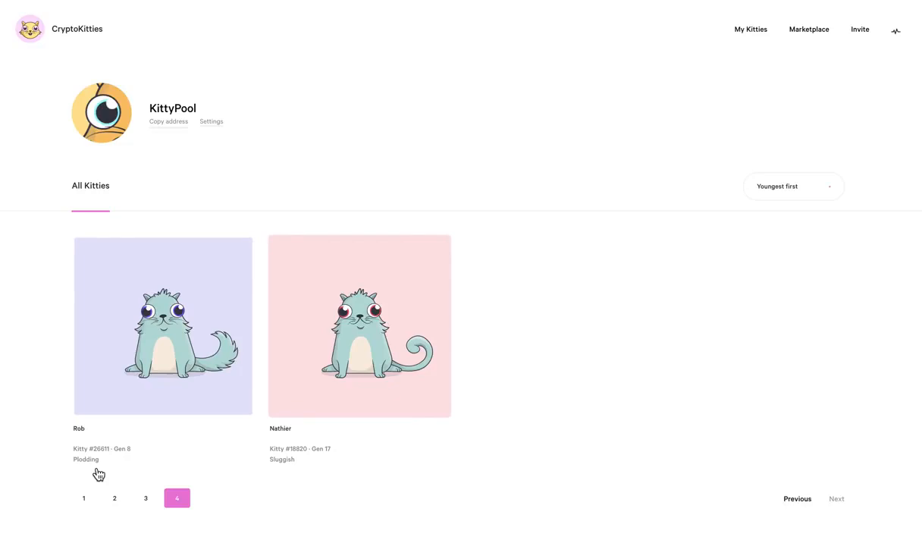
pyautogui.moveTo(104, 471)
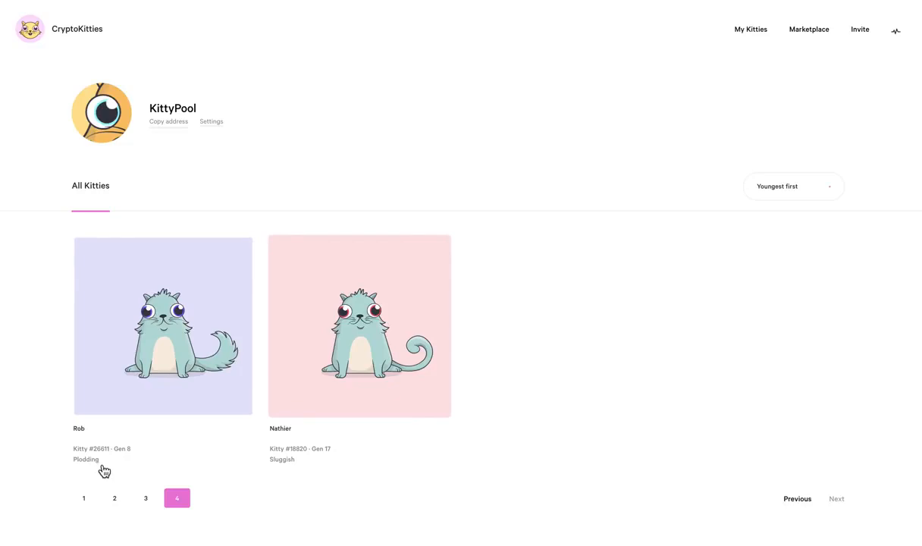
pyautogui.moveTo(75, 507)
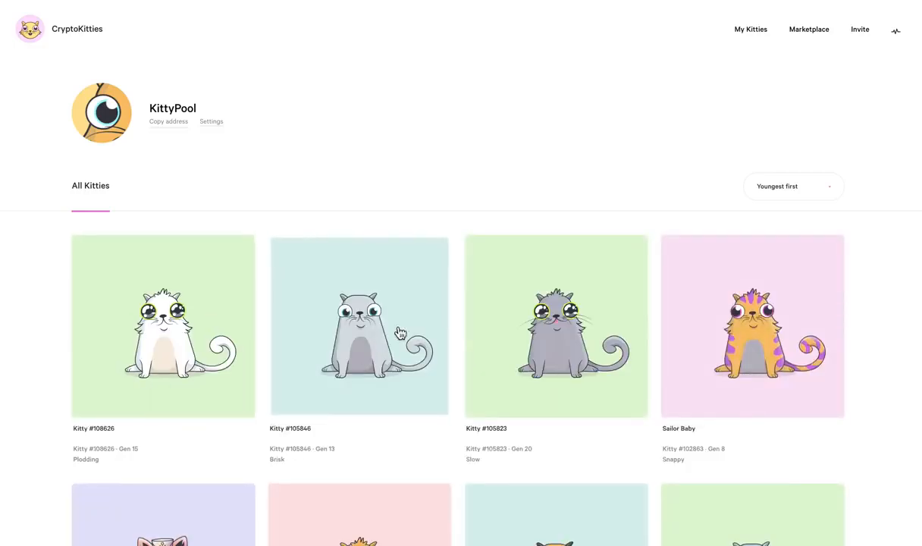
# Scroll through KittyPool's first page of kitties, starting from Kitty #108626
pyautogui.scroll(-3)
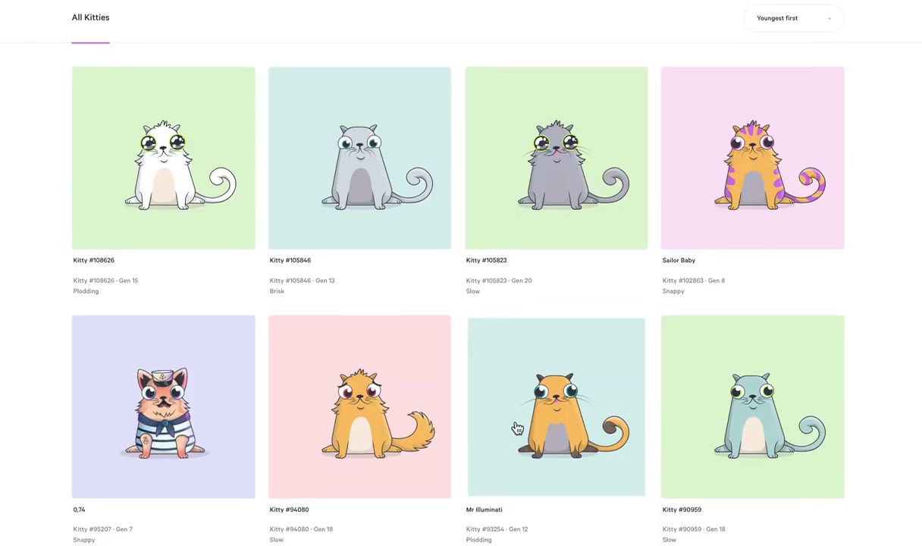
pyautogui.scroll(-3)
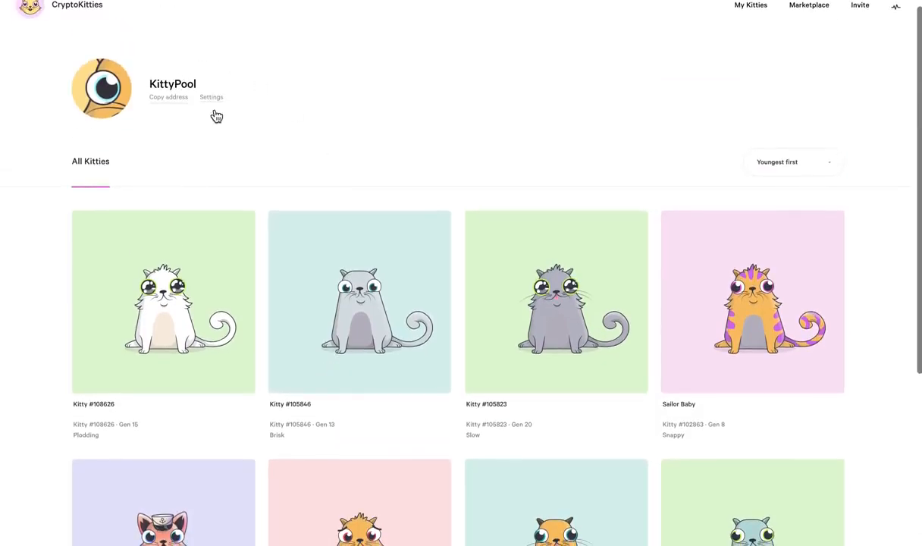
pyautogui.scroll(-3)
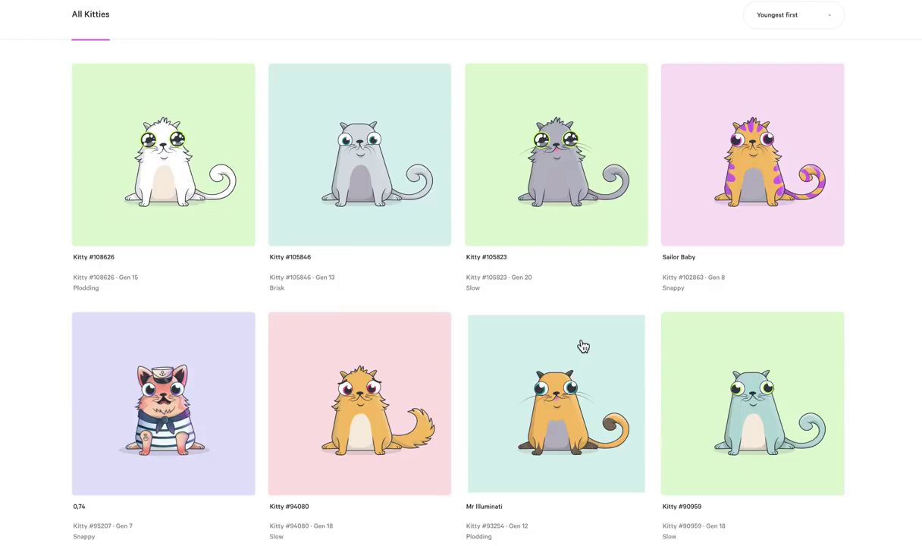
pyautogui.moveTo(431, 377)
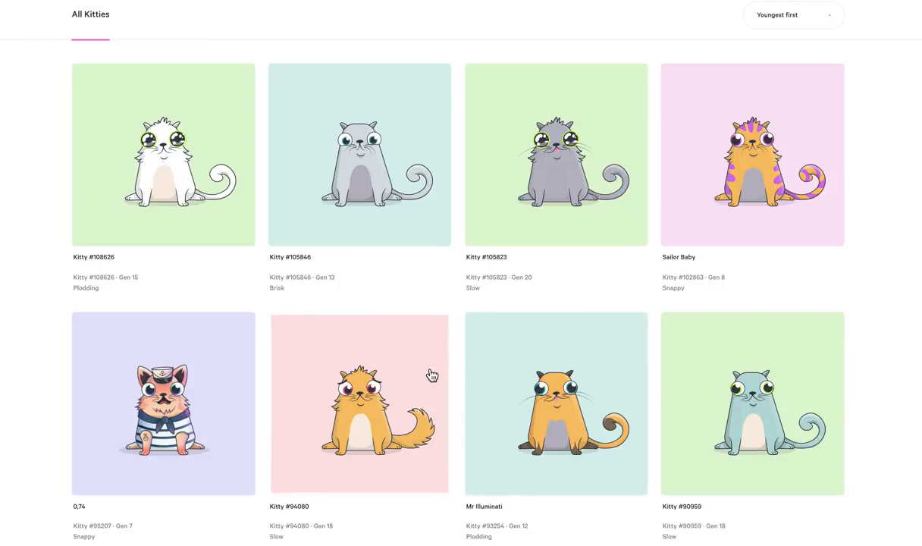
pyautogui.moveTo(591, 464)
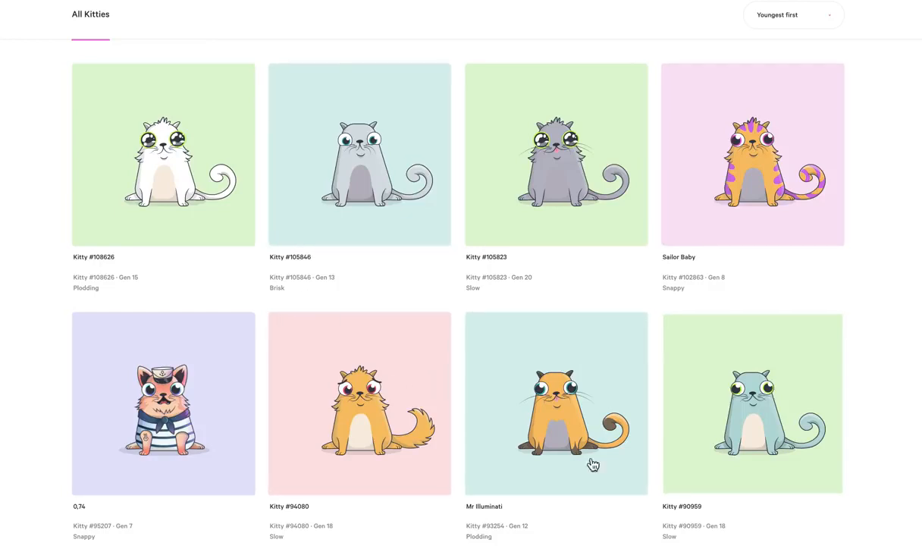
pyautogui.scroll(-3)
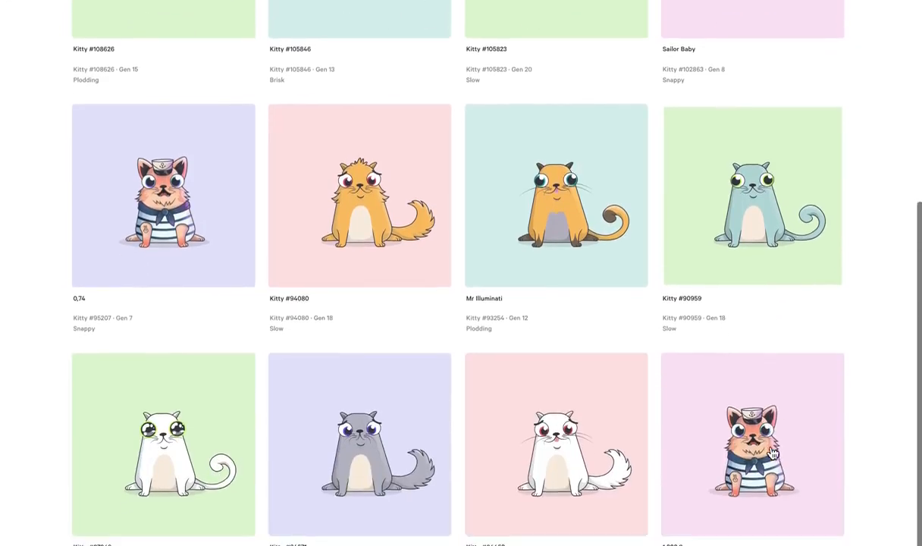
pyautogui.scroll(-3)
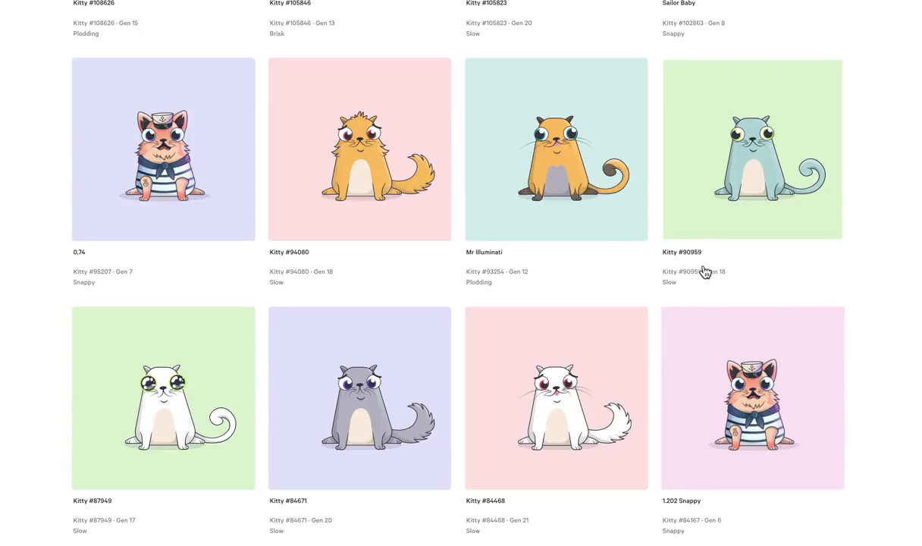
pyautogui.scroll(3)
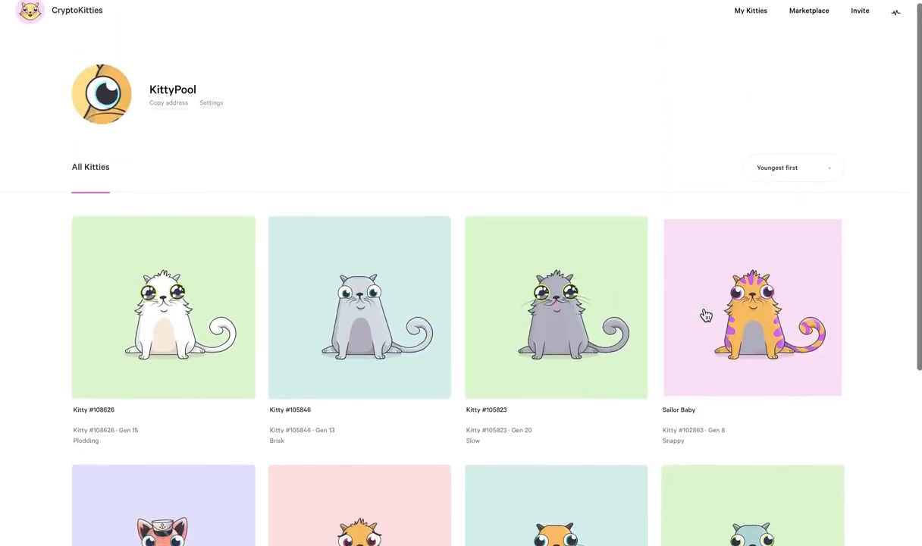
pyautogui.scroll(-3)
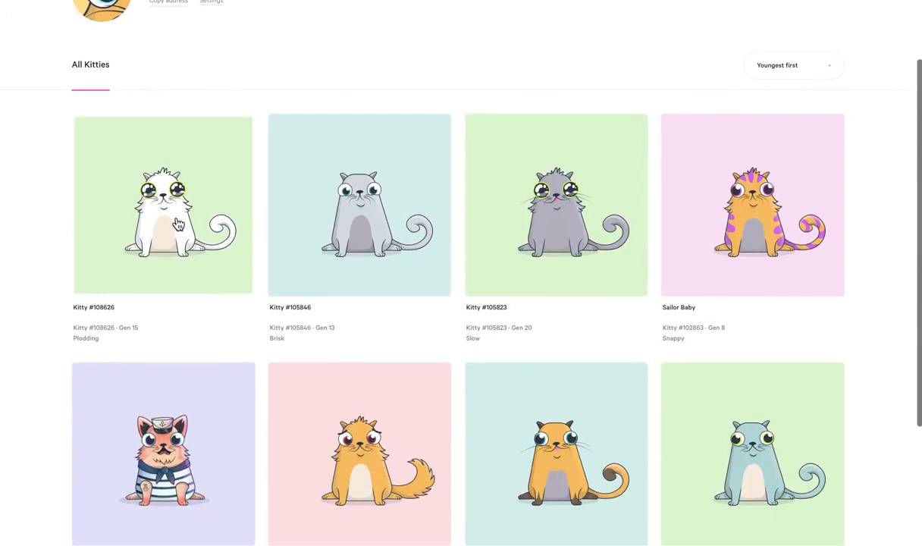
# Open Kitty #108626's detail page and scroll down through it
pyautogui.click(164, 206)
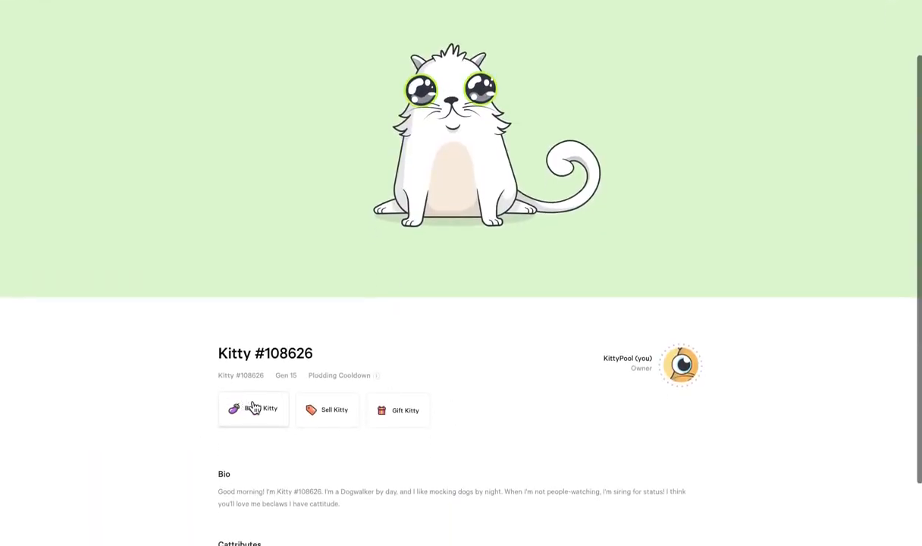
pyautogui.scroll(-3)
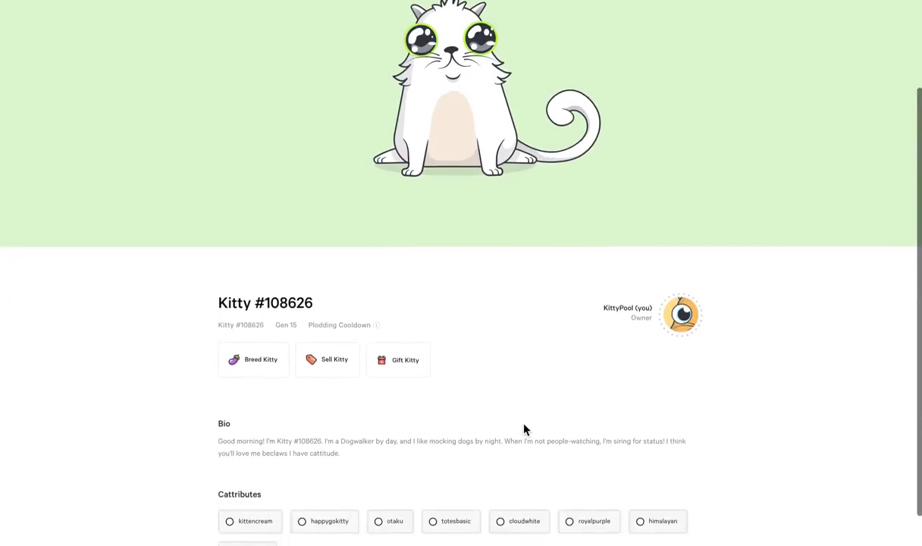
pyautogui.scroll(-3)
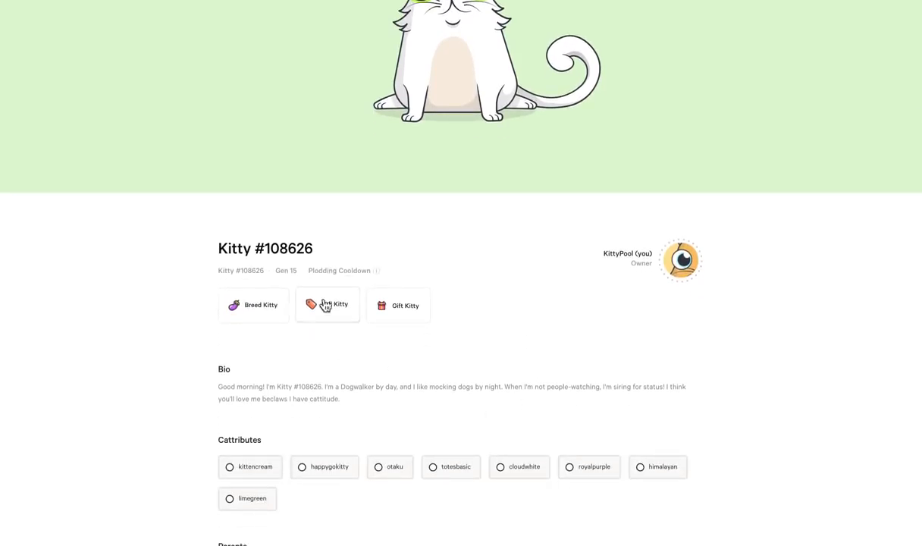
pyautogui.scroll(-3)
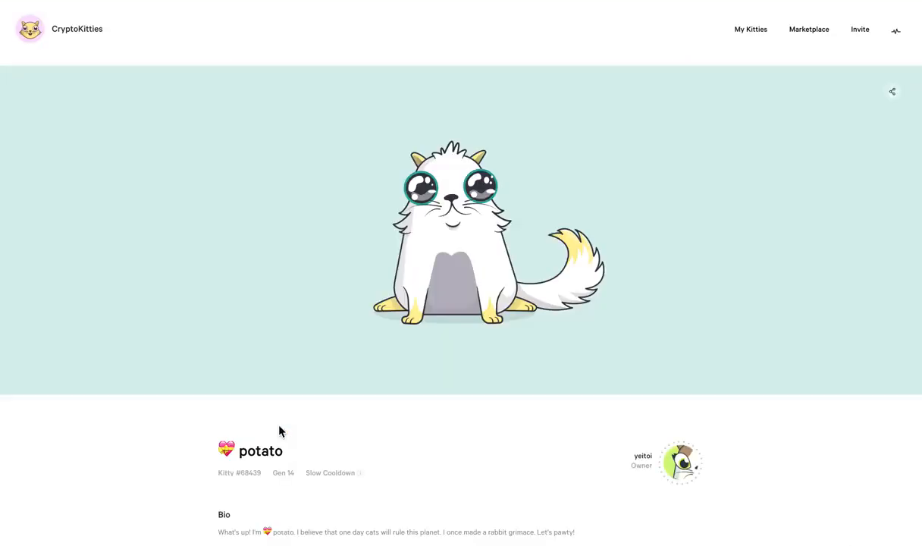
pyautogui.moveTo(289, 452)
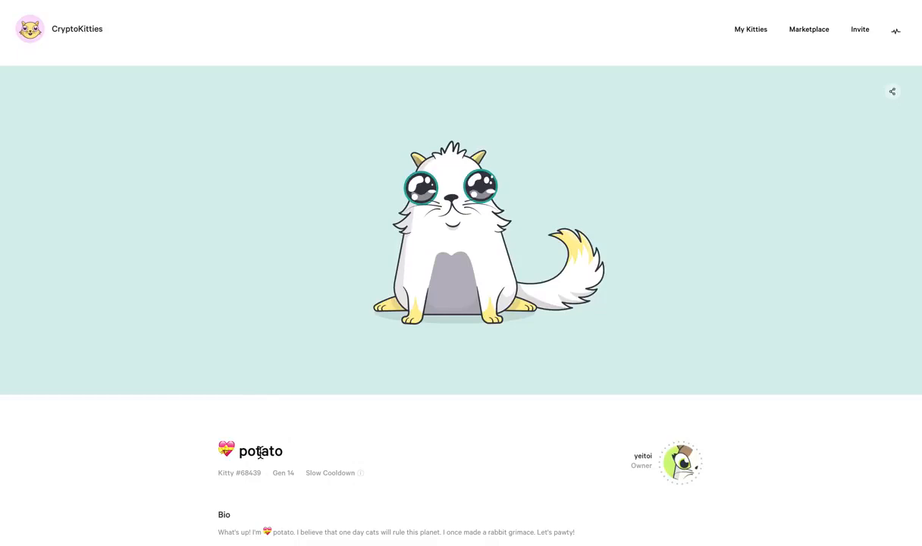
pyautogui.moveTo(750, 86)
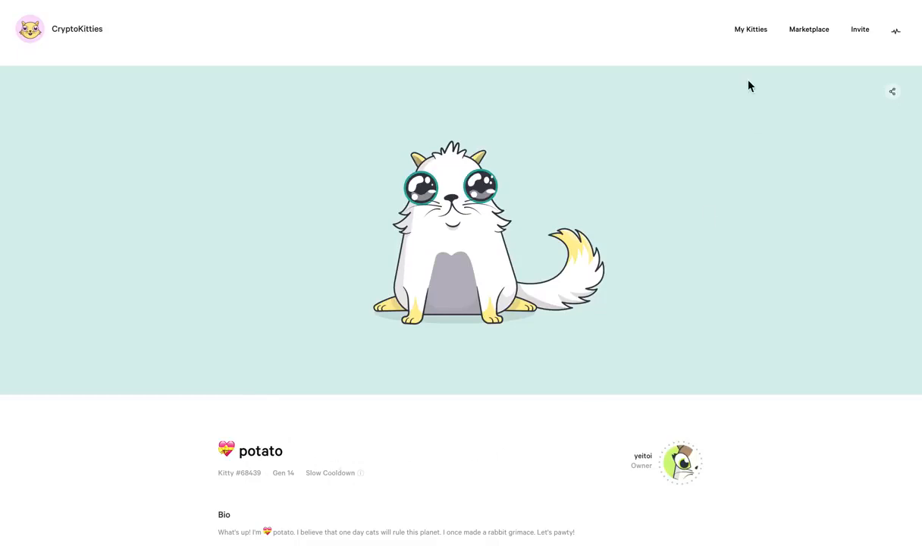
# Open the Marketplace's For Sale listings and scroll through them
pyautogui.click(809, 29)
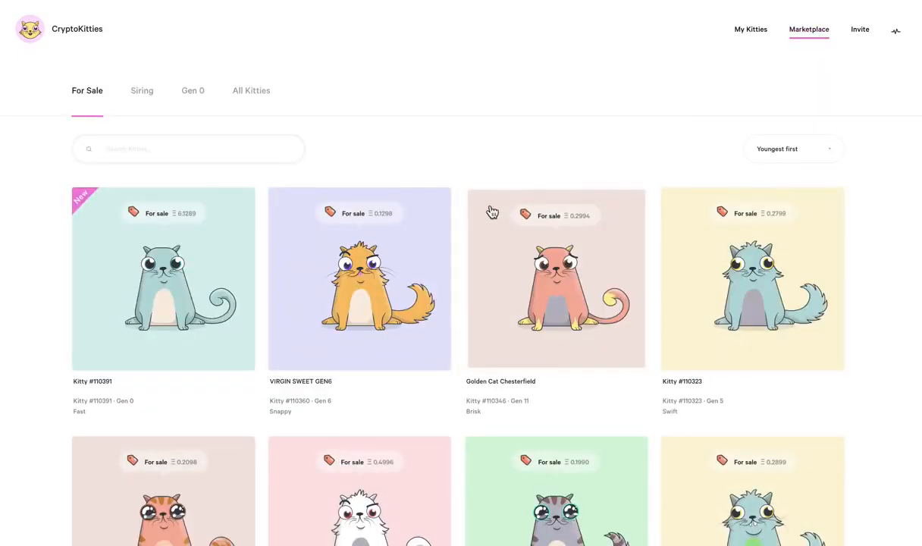
pyautogui.moveTo(142, 222)
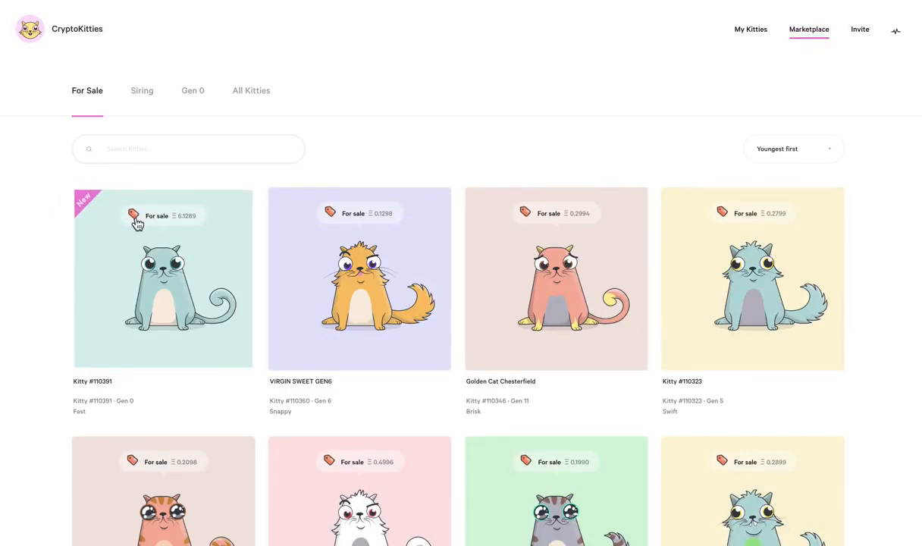
pyautogui.moveTo(186, 211)
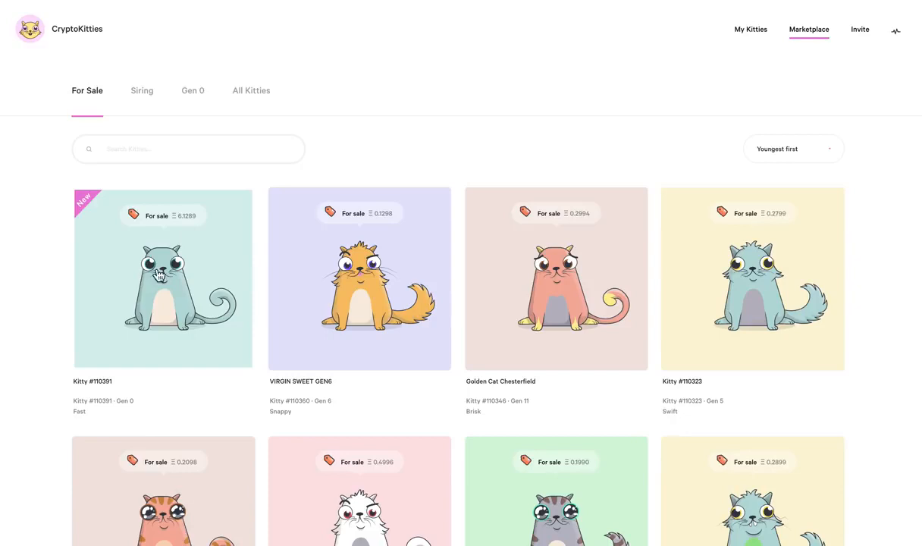
pyautogui.moveTo(184, 225)
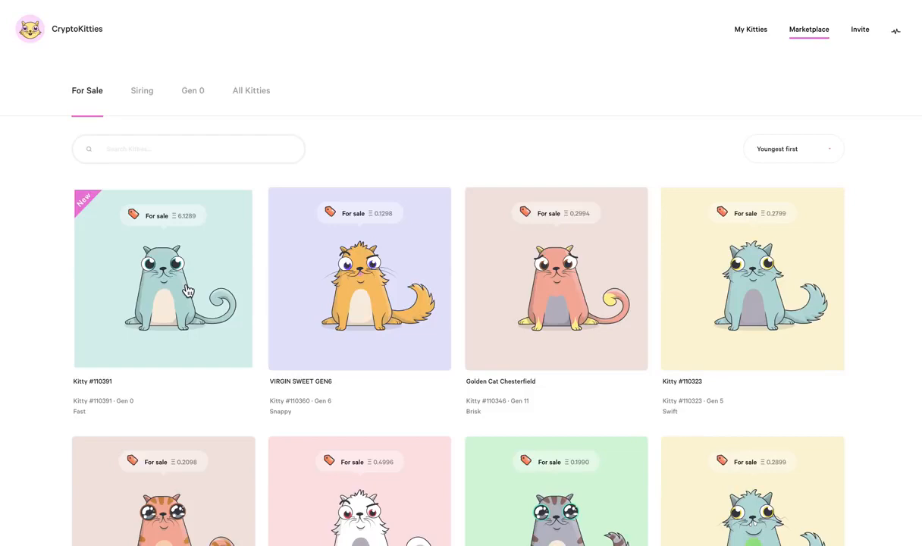
pyautogui.moveTo(120, 199)
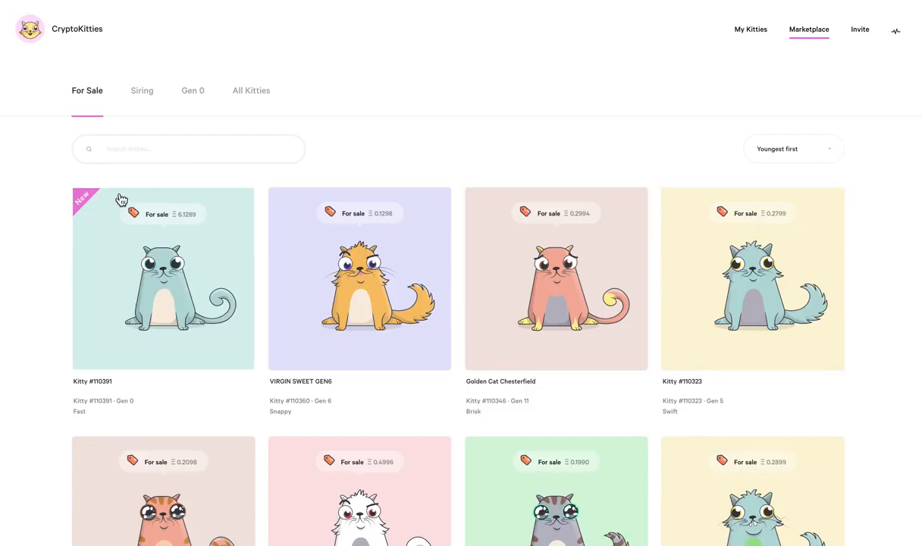
pyautogui.moveTo(416, 352)
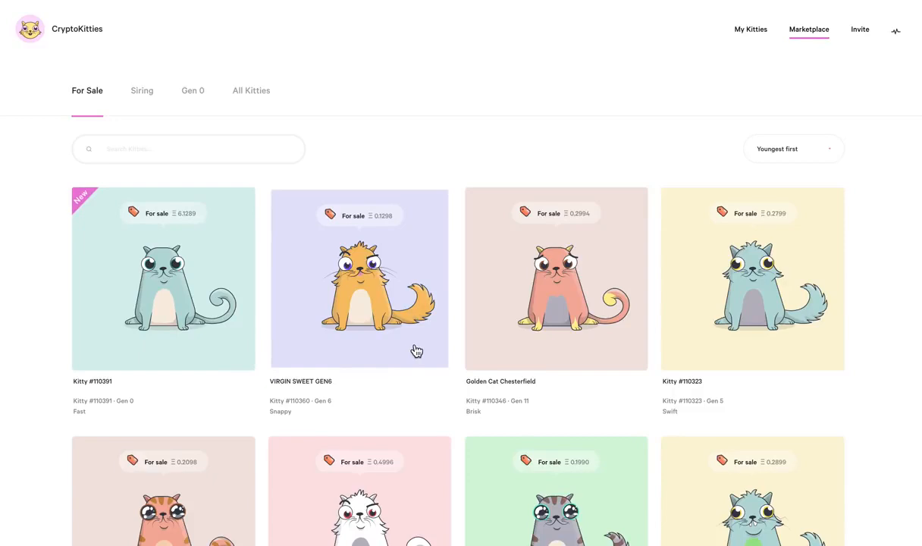
pyautogui.scroll(-3)
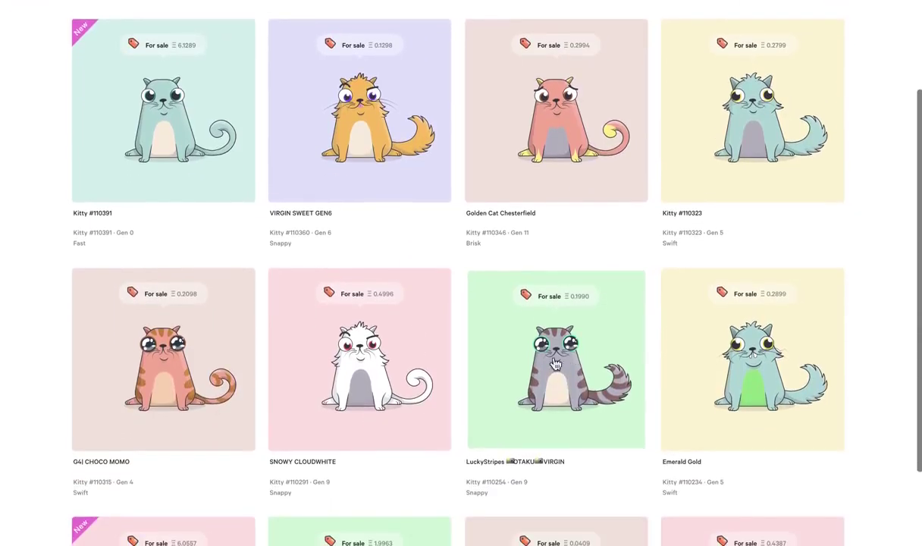
pyautogui.scroll(-3)
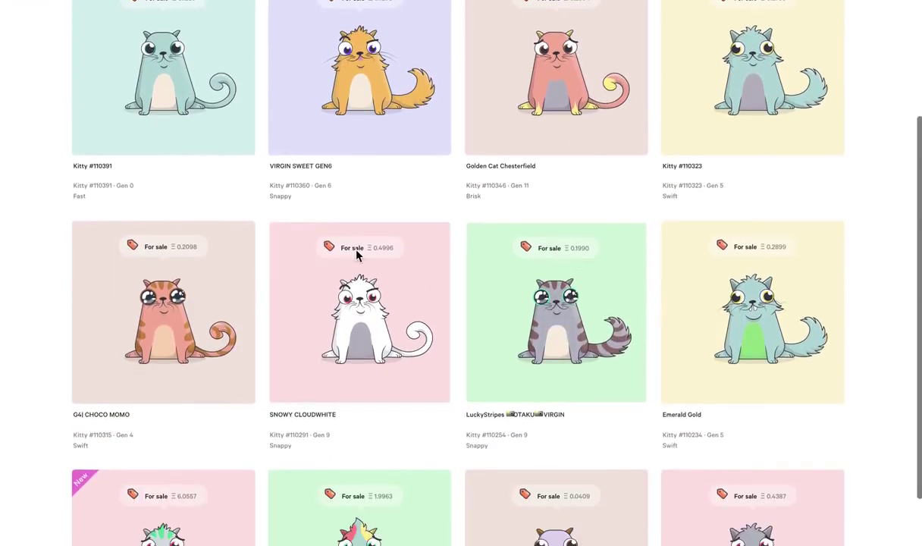
pyautogui.scroll(3)
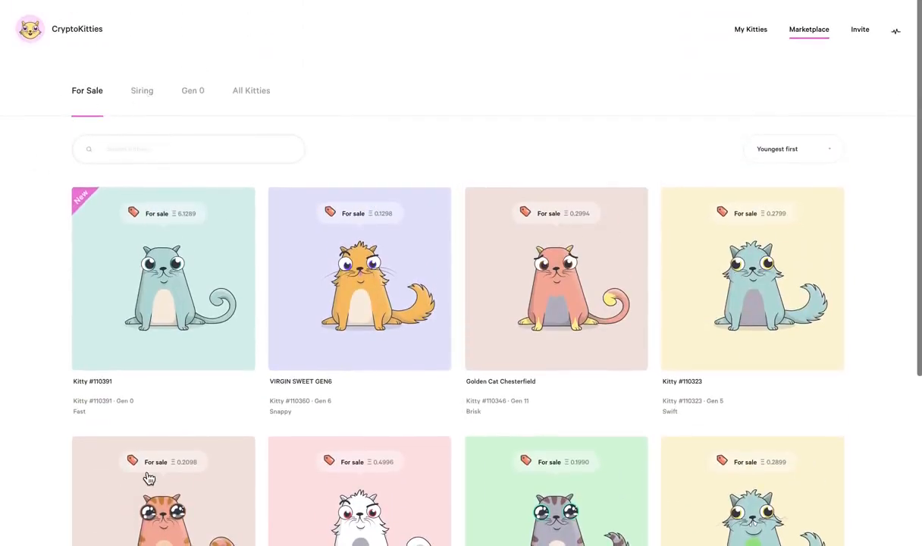
pyautogui.scroll(-3)
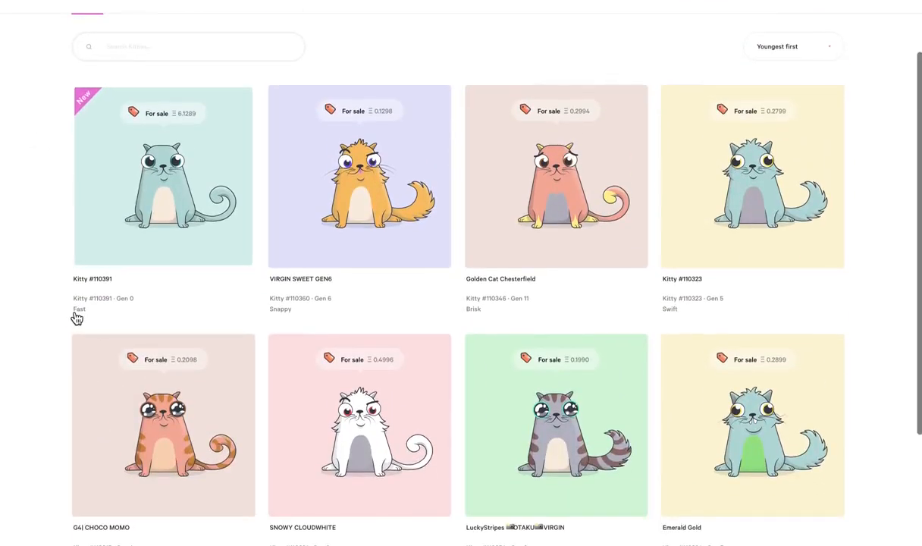
pyautogui.scroll(-3)
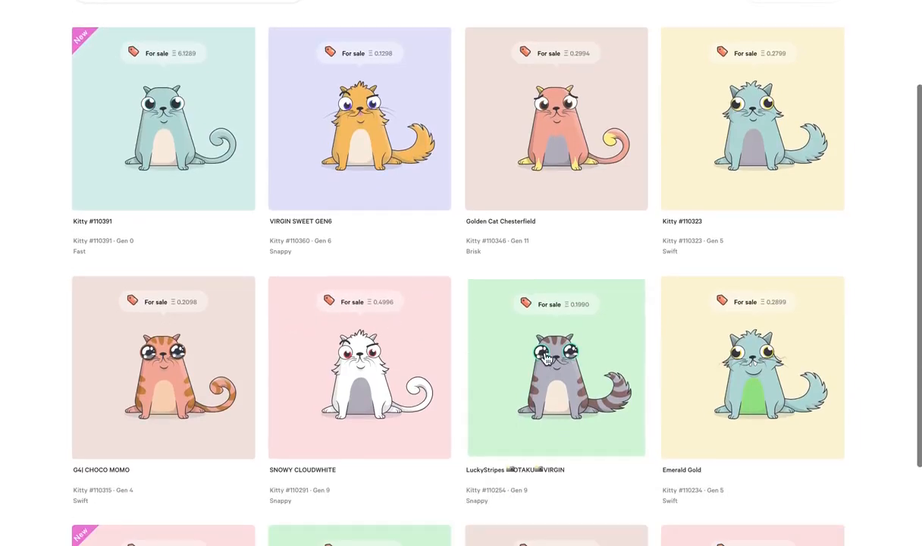
pyautogui.scroll(-3)
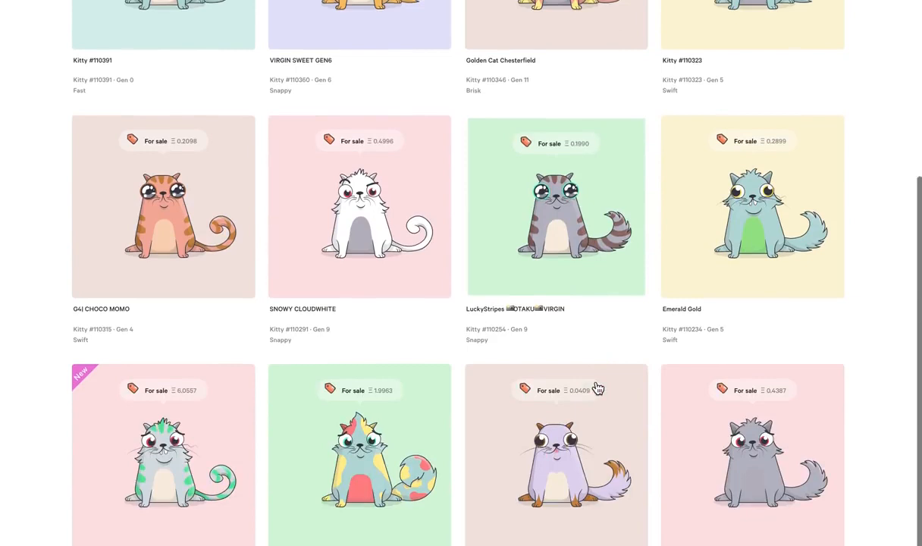
pyautogui.scroll(-3)
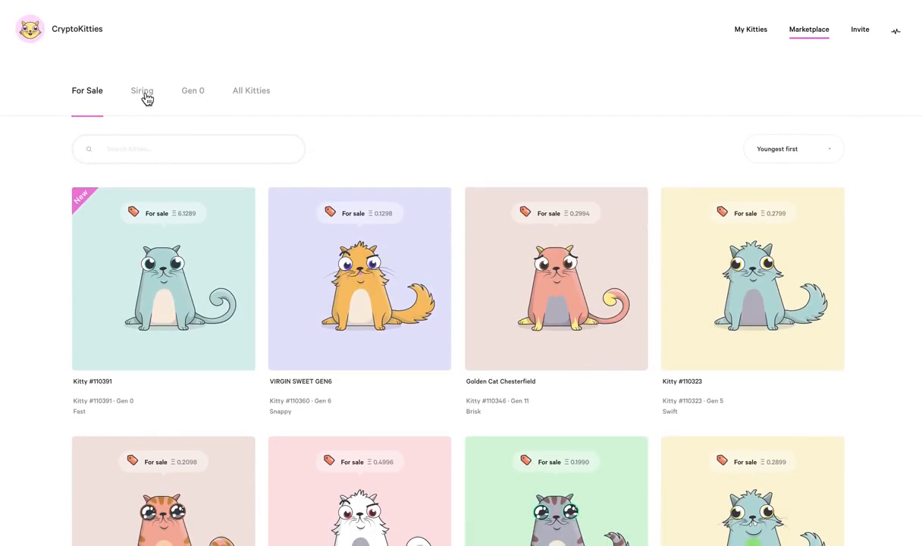
# Browse the Siring listings and open Kitty #109941, breedable for 0.055
pyautogui.click(142, 90)
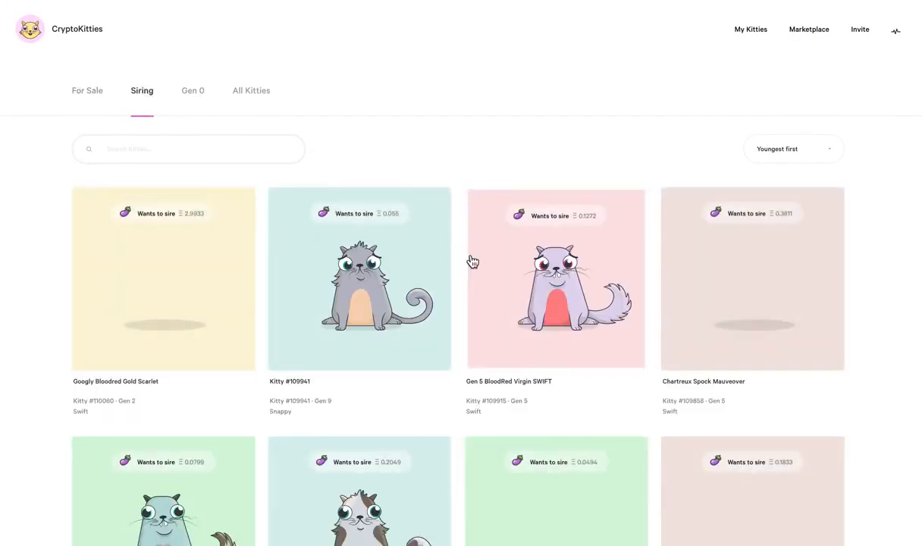
pyautogui.scroll(-3)
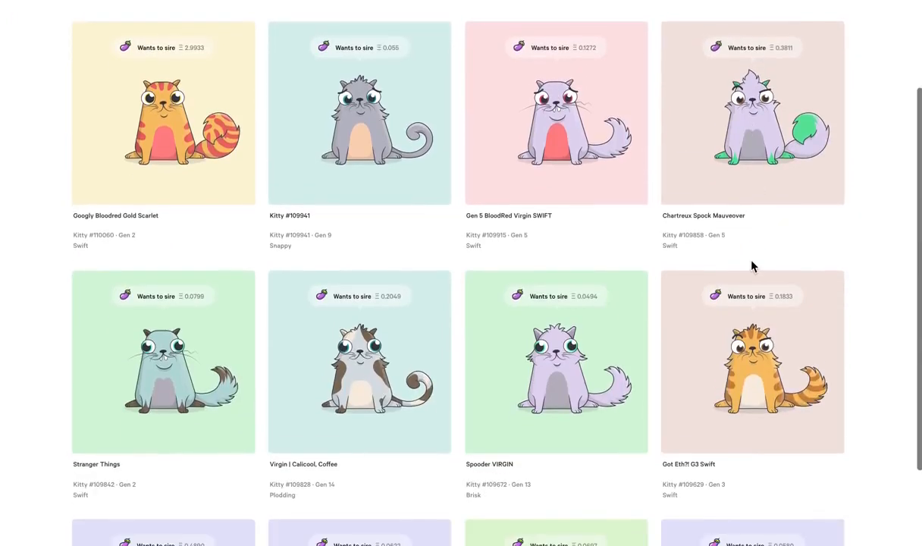
pyautogui.scroll(-3)
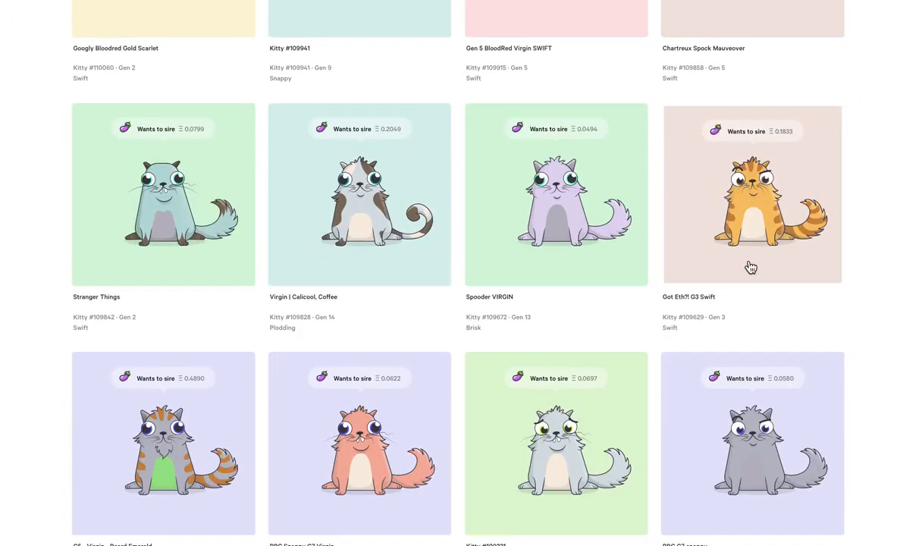
pyautogui.scroll(-3)
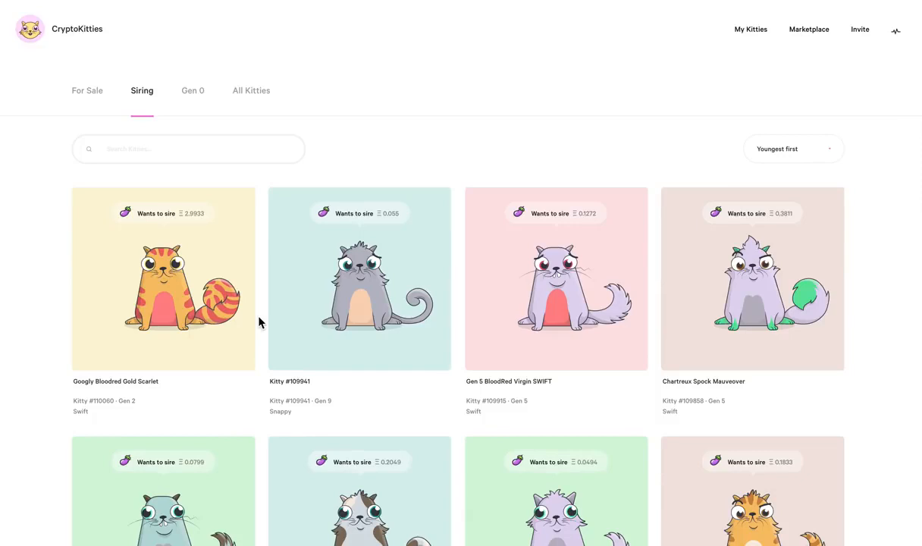
pyautogui.moveTo(360, 306)
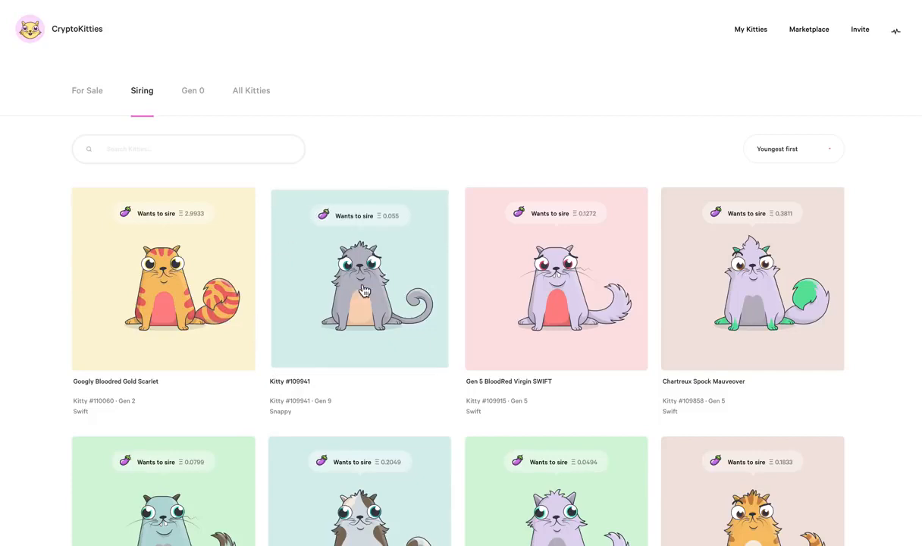
pyautogui.click(359, 292)
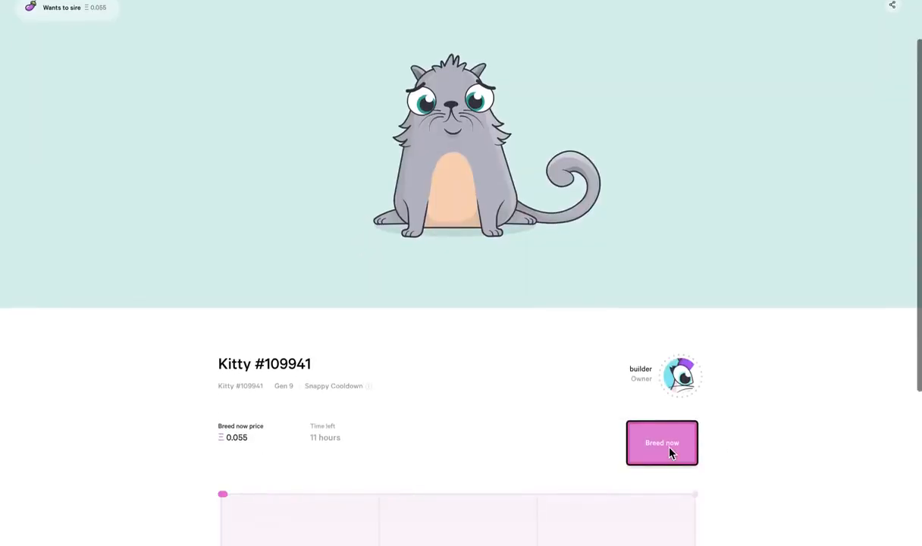
# Start breeding with Kitty #109941 as sire and scroll to pick the mother
pyautogui.click(662, 442)
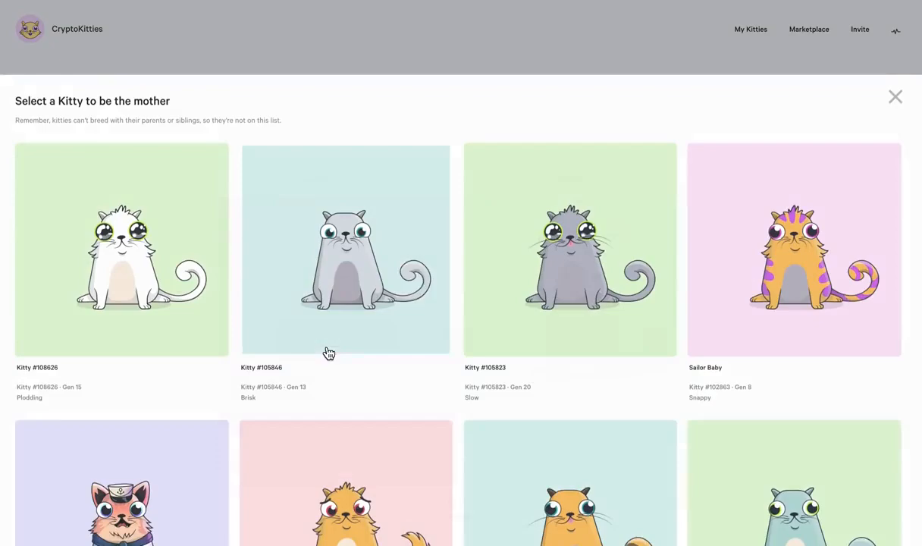
pyautogui.scroll(-3)
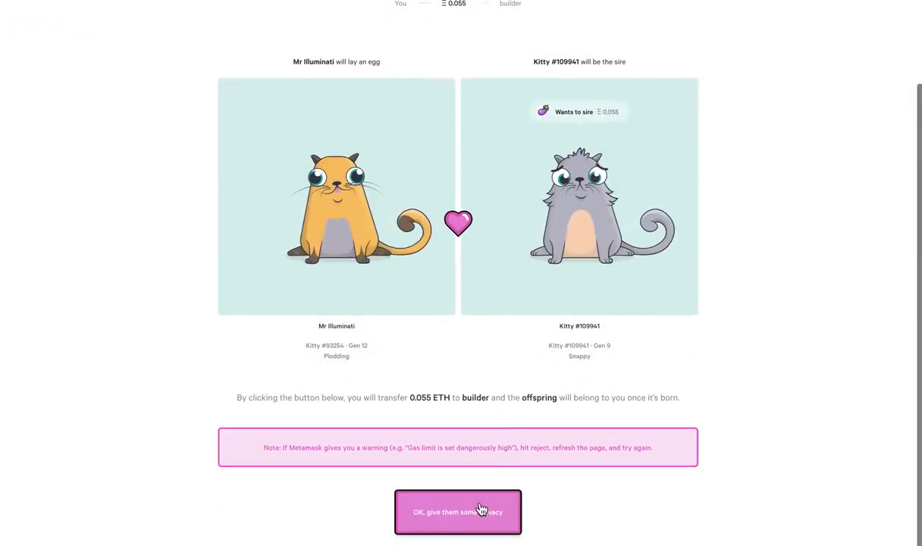
pyautogui.moveTo(466, 413)
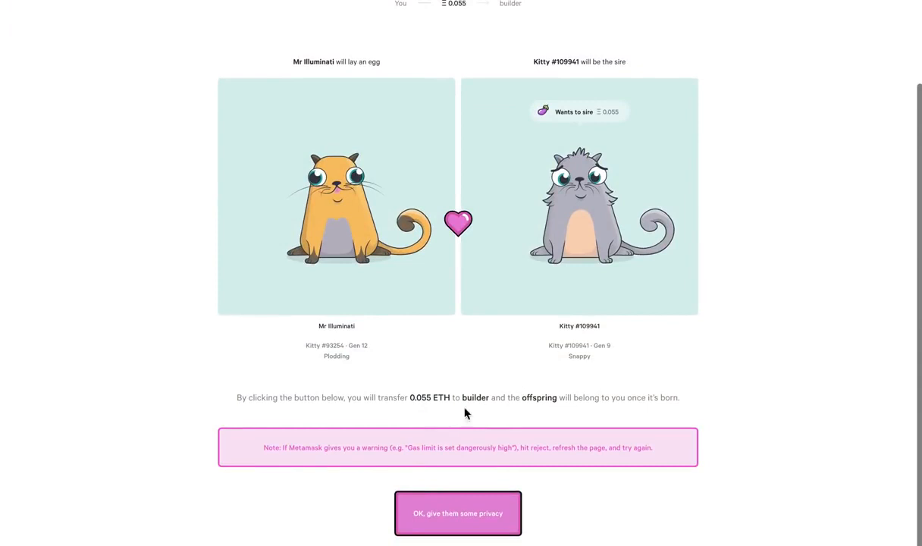
pyautogui.moveTo(493, 512)
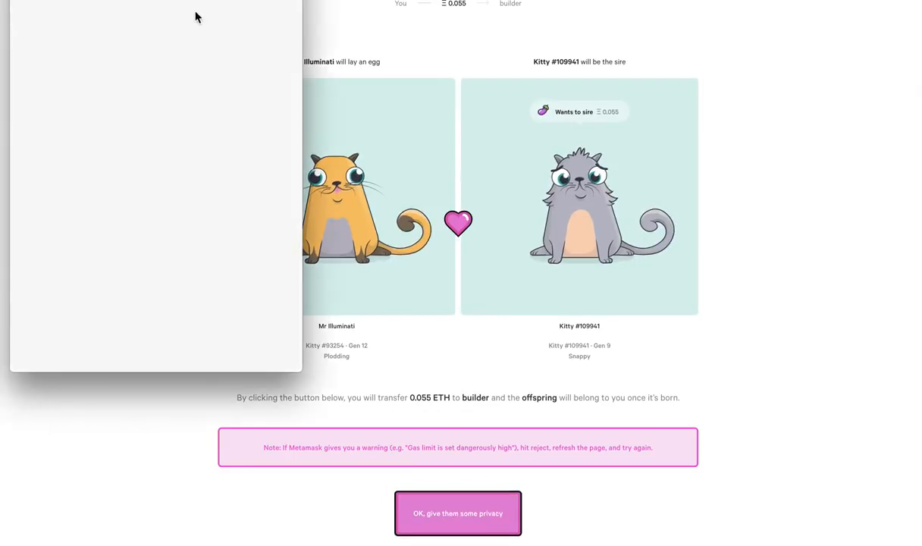
# Bring up the MetaMask confirmation for the 0.075783 ETH breeding payment
pyautogui.click(457, 513)
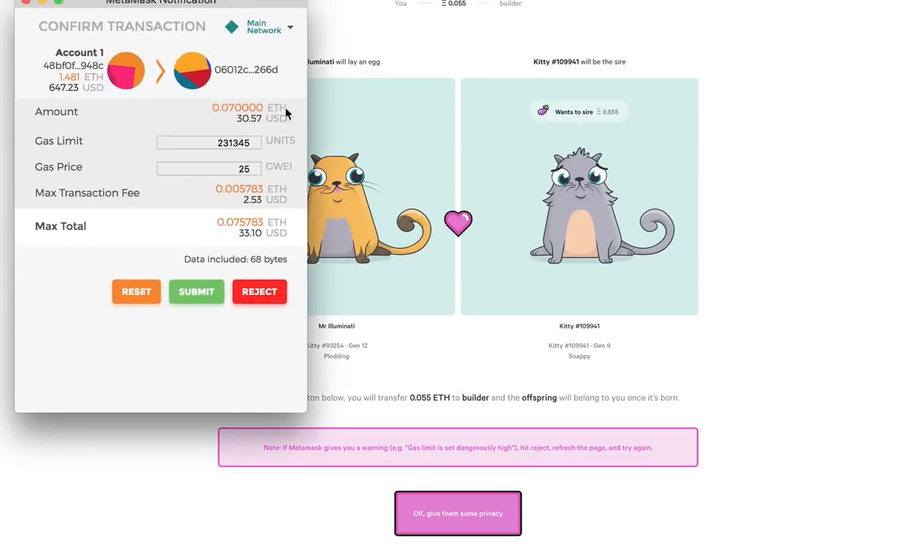
pyautogui.moveTo(251, 233)
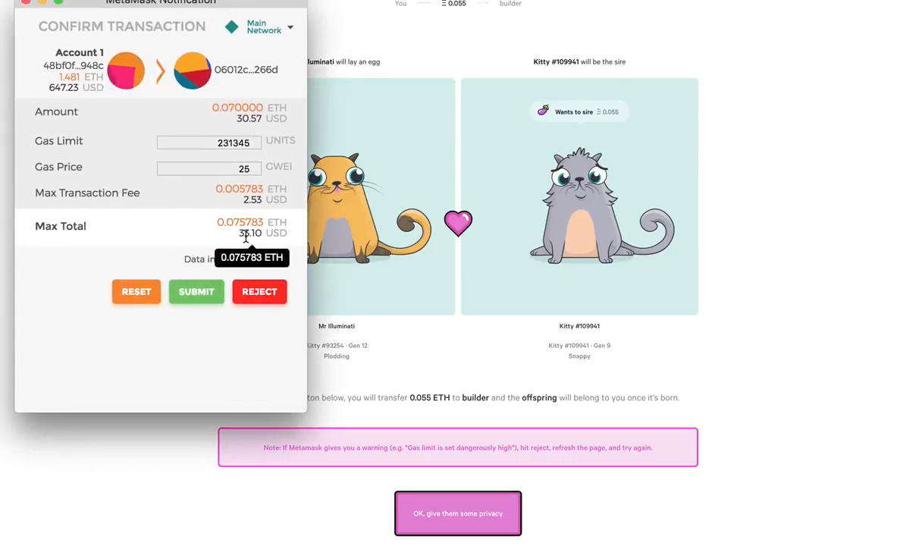
pyautogui.moveTo(425, 409)
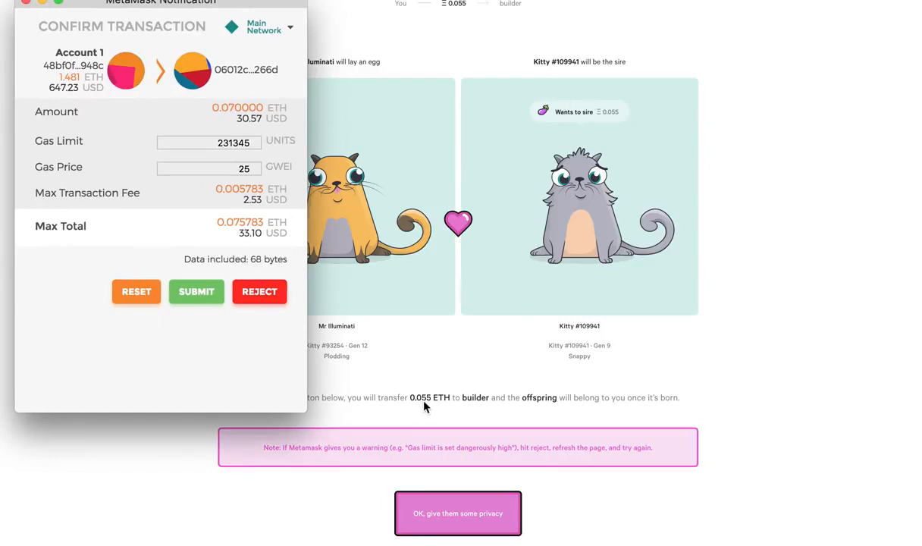
pyautogui.moveTo(276, 206)
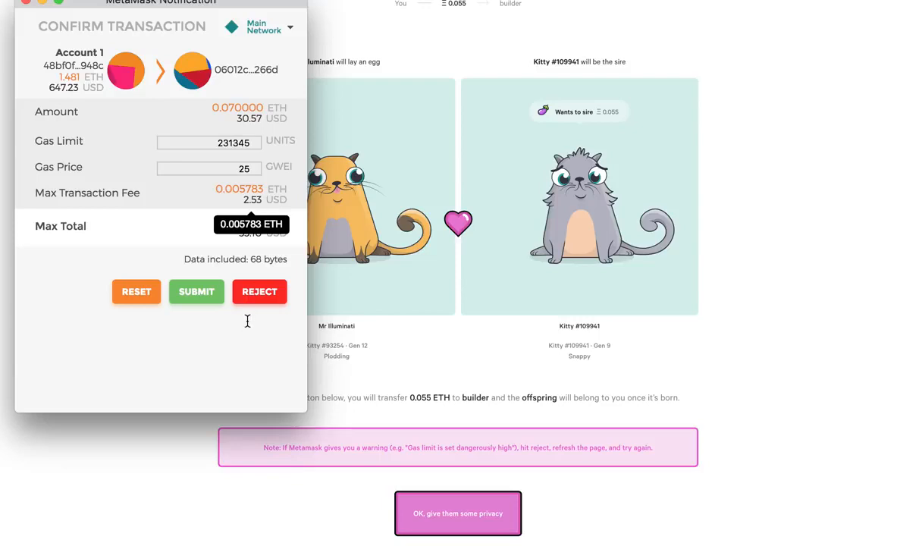
pyautogui.moveTo(265, 207)
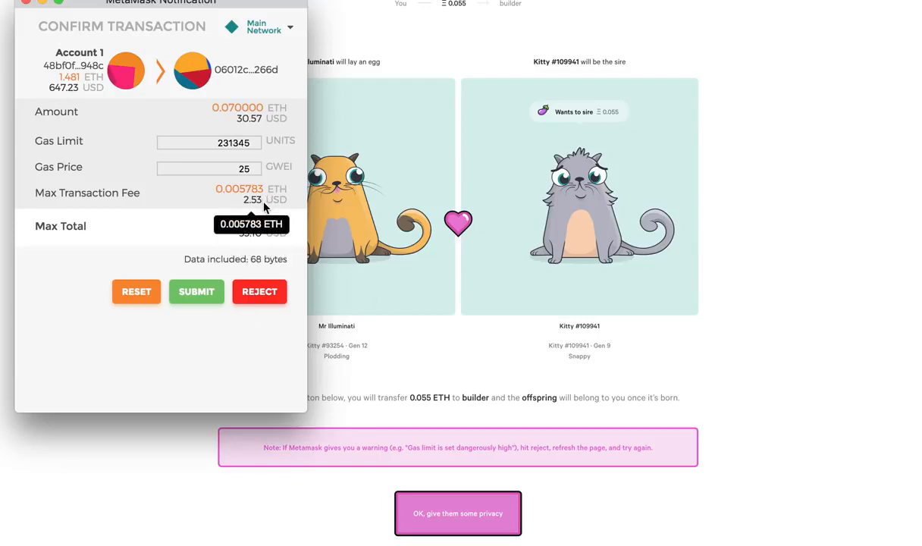
pyautogui.moveTo(266, 210)
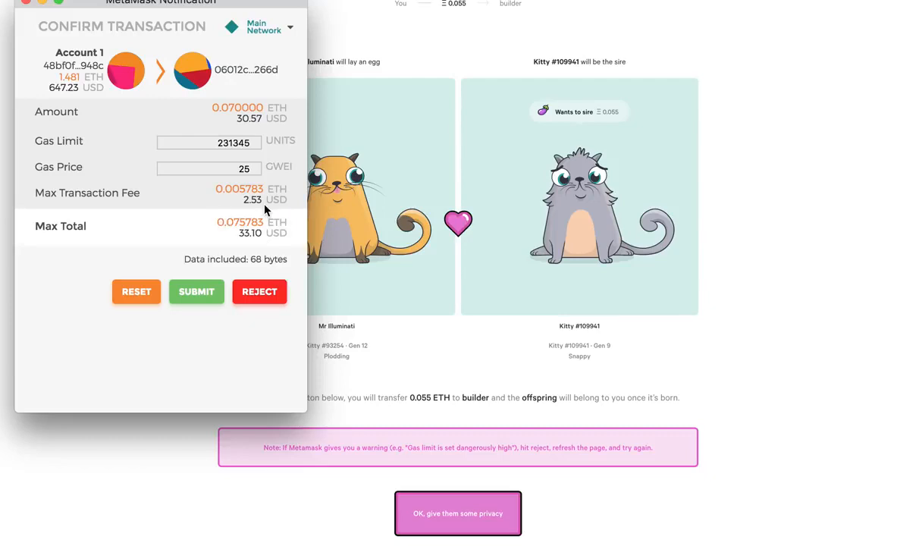
pyautogui.moveTo(264, 200)
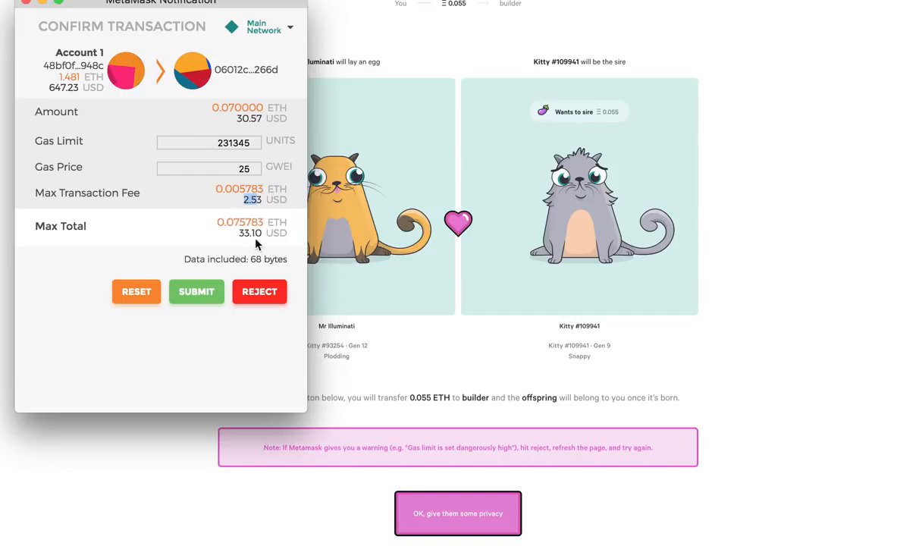
pyautogui.moveTo(519, 365)
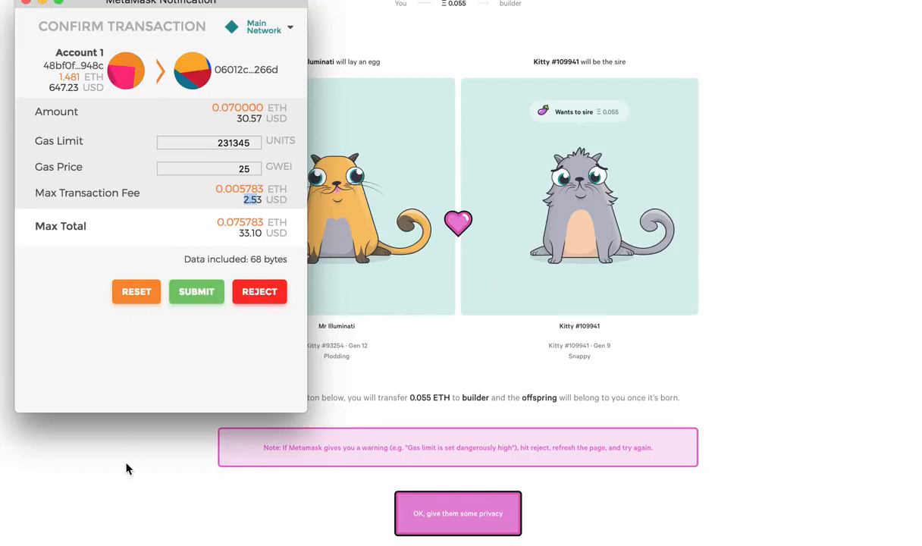
pyautogui.moveTo(118, 325)
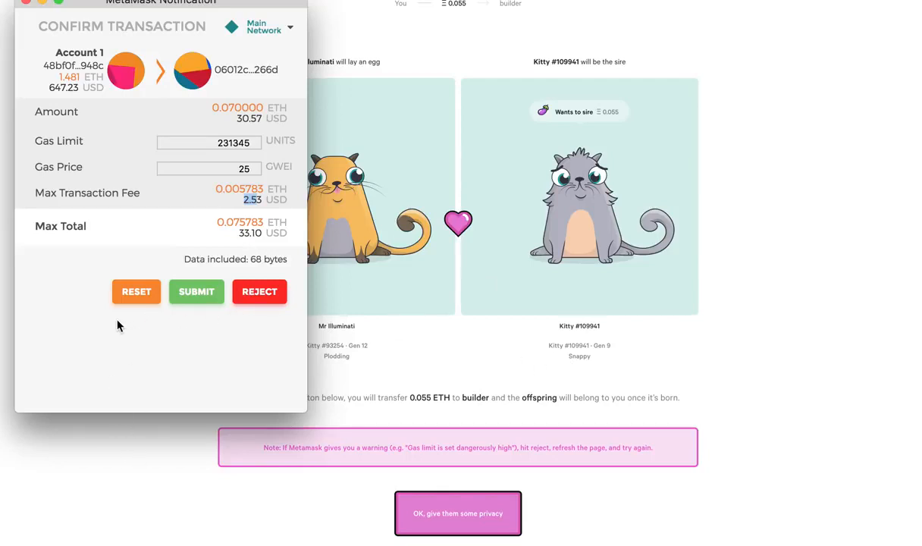
pyautogui.moveTo(25, 5)
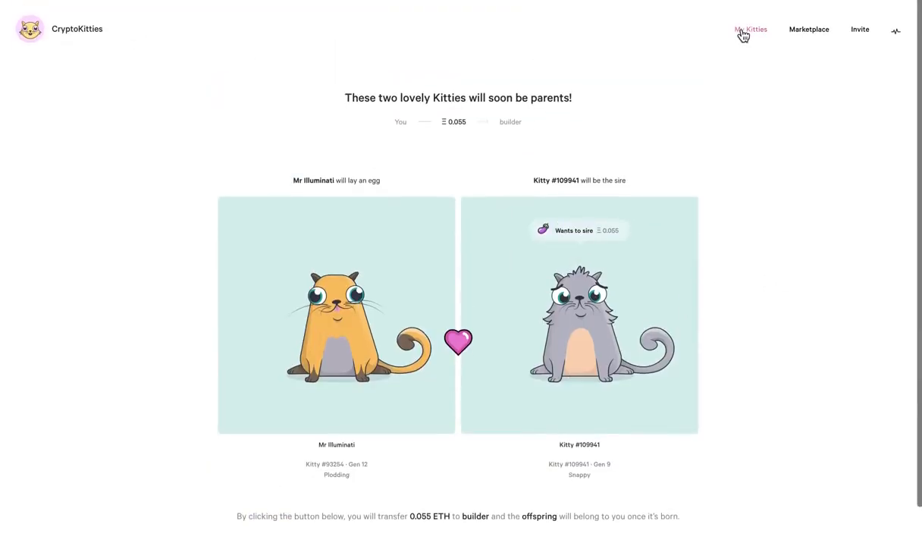
# Reopen KittyPool's My Kitties collection and scroll through its kitties
pyautogui.click(750, 29)
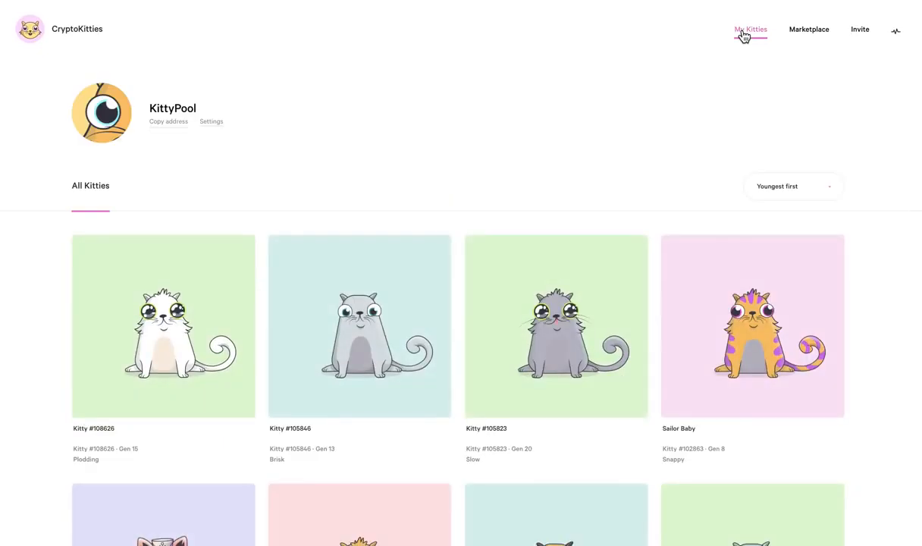
pyautogui.moveTo(578, 405)
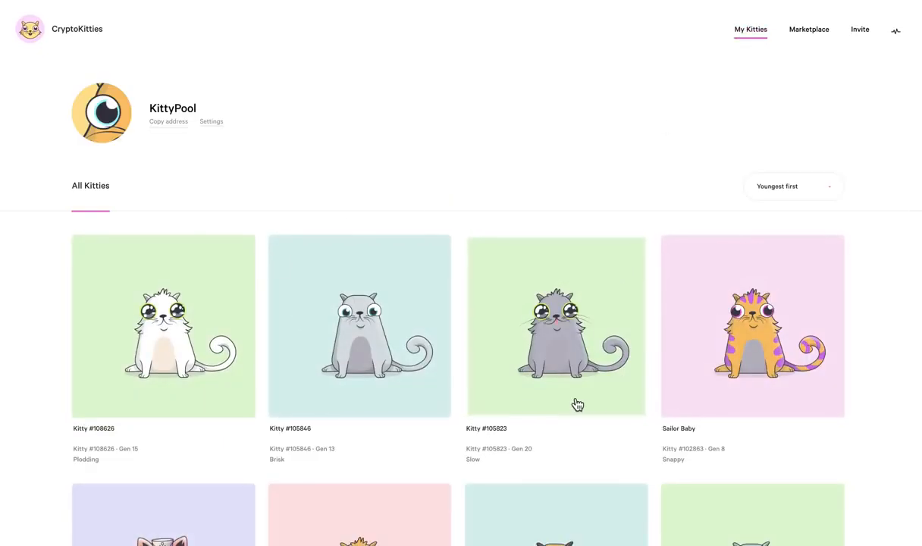
pyautogui.scroll(-3)
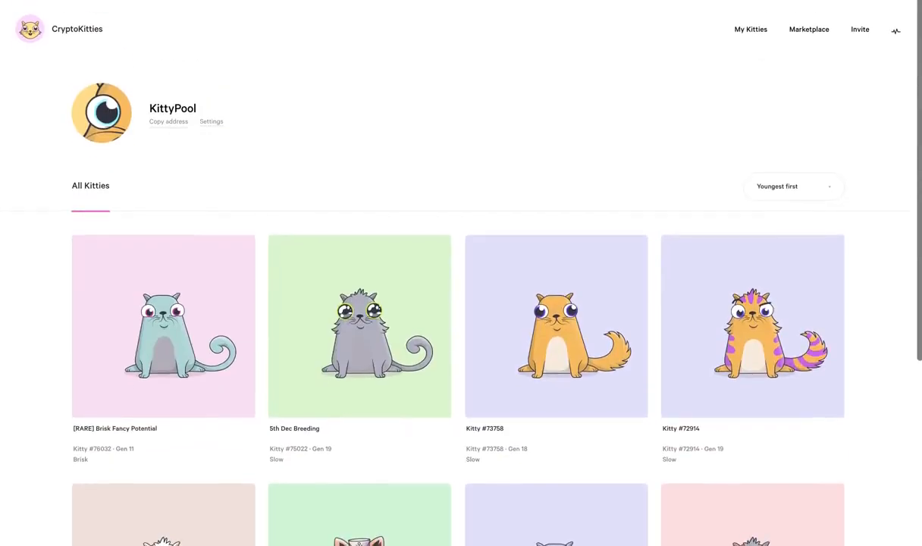
pyautogui.moveTo(868, 80)
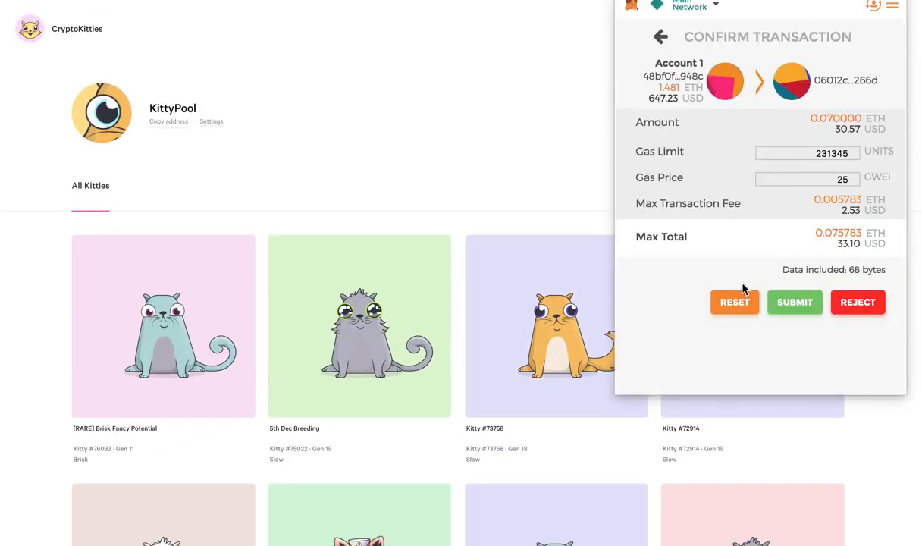
pyautogui.moveTo(734, 307)
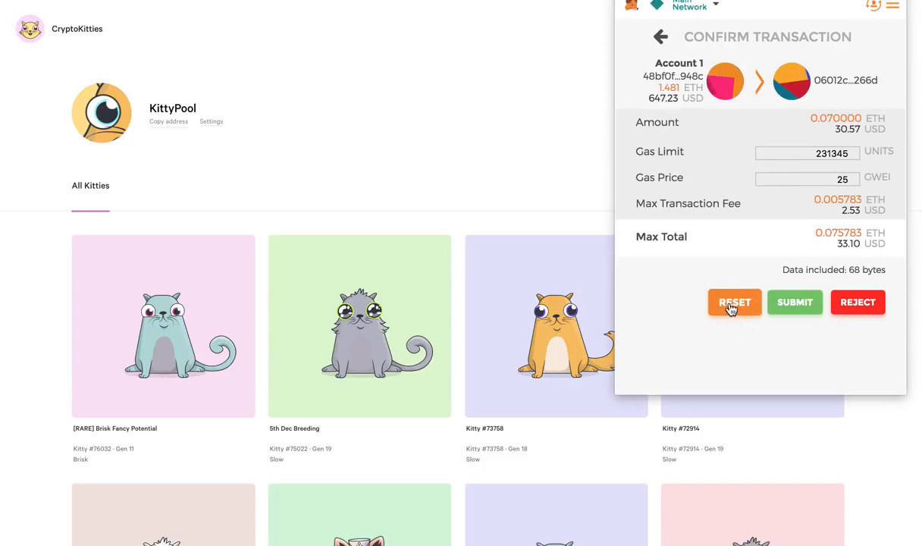
pyautogui.moveTo(751, 313)
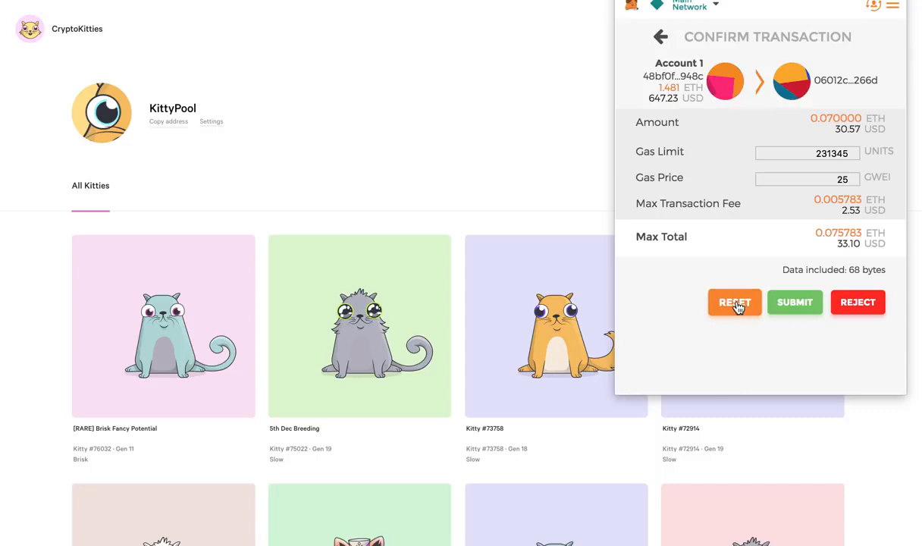
pyautogui.moveTo(859, 308)
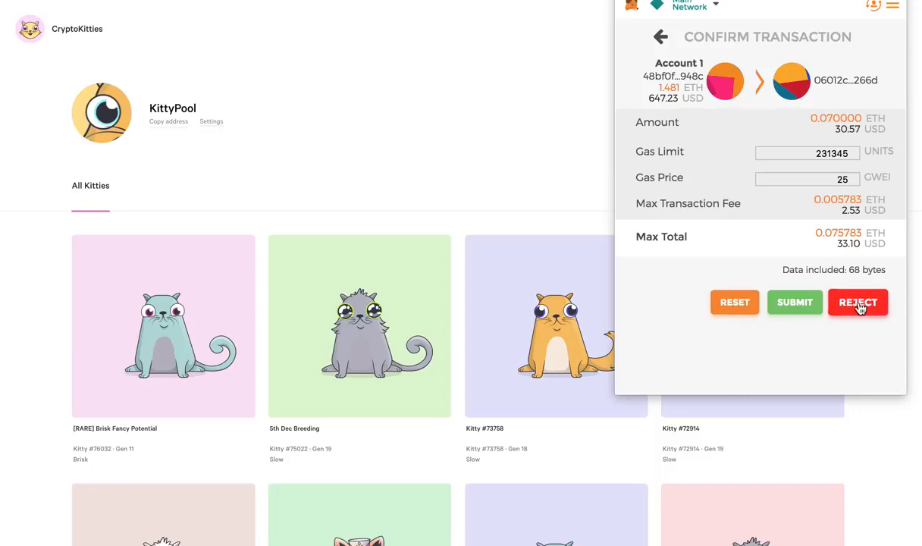
# Reject the pending 0.07 ETH breeding transaction, then open and close MetaMask's menu
pyautogui.click(857, 302)
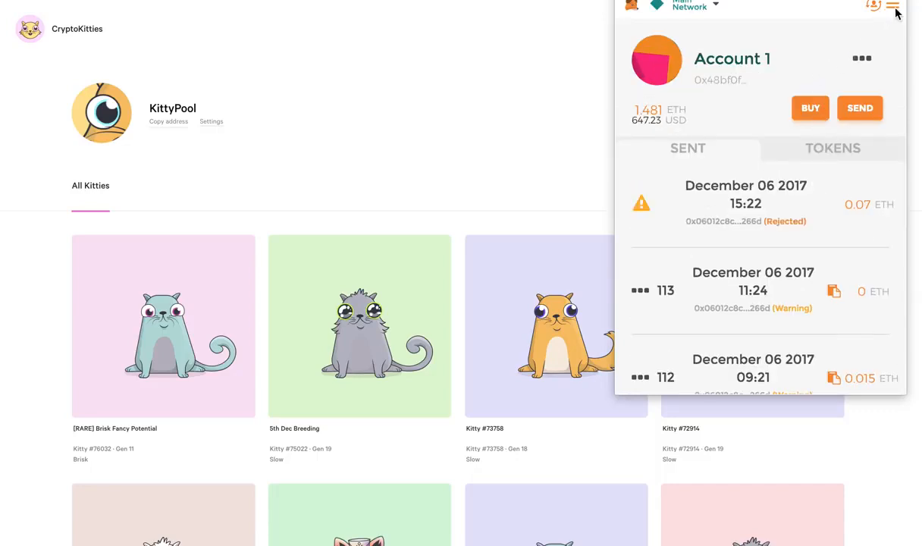
pyautogui.click(896, 8)
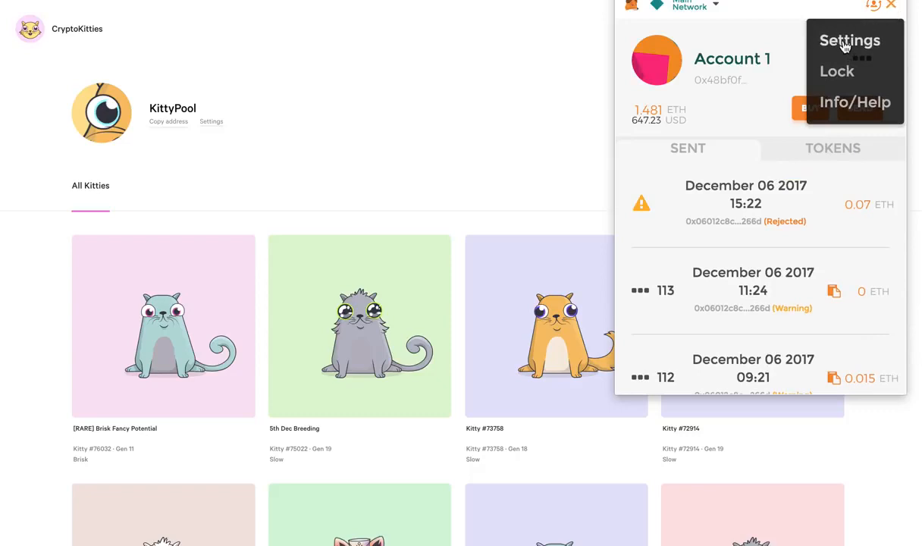
pyautogui.click(849, 40)
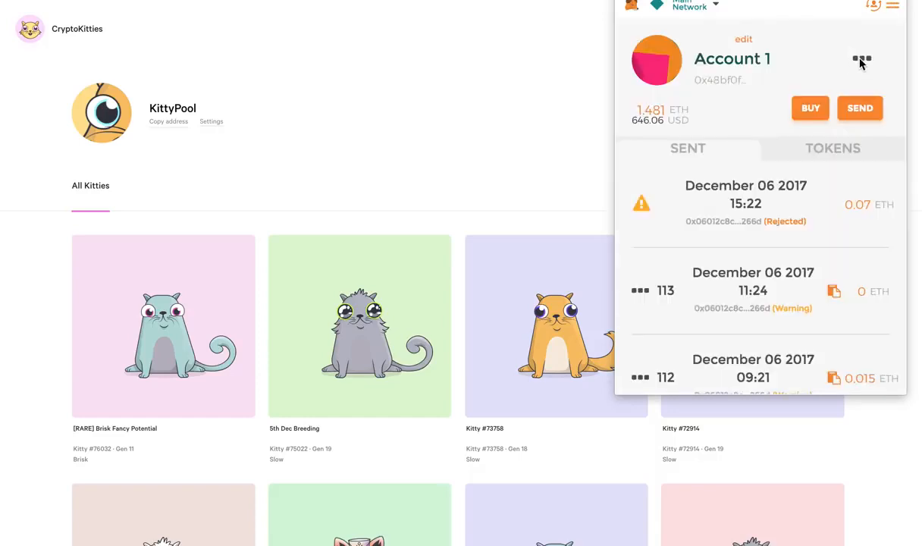
# View Account 1 on Etherscan and scroll through its 170 past transactions
pyautogui.click(862, 62)
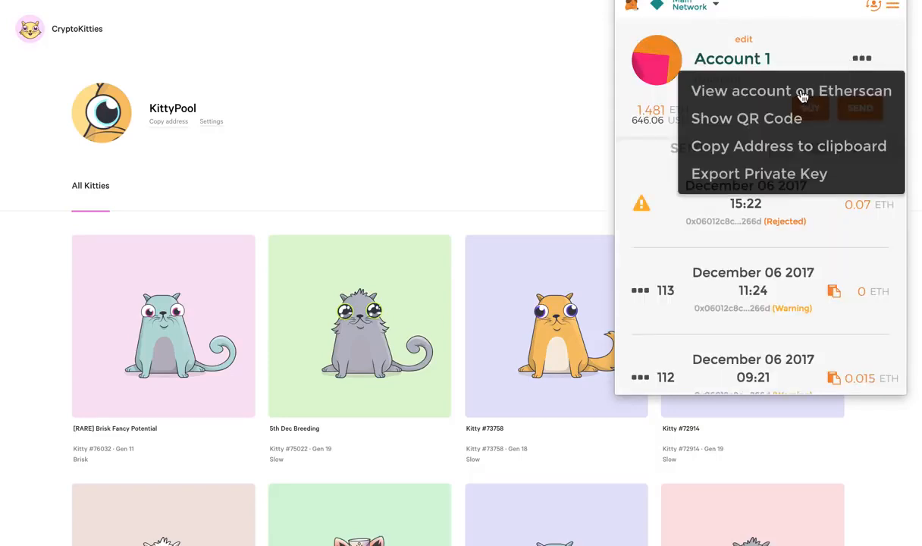
pyautogui.click(791, 90)
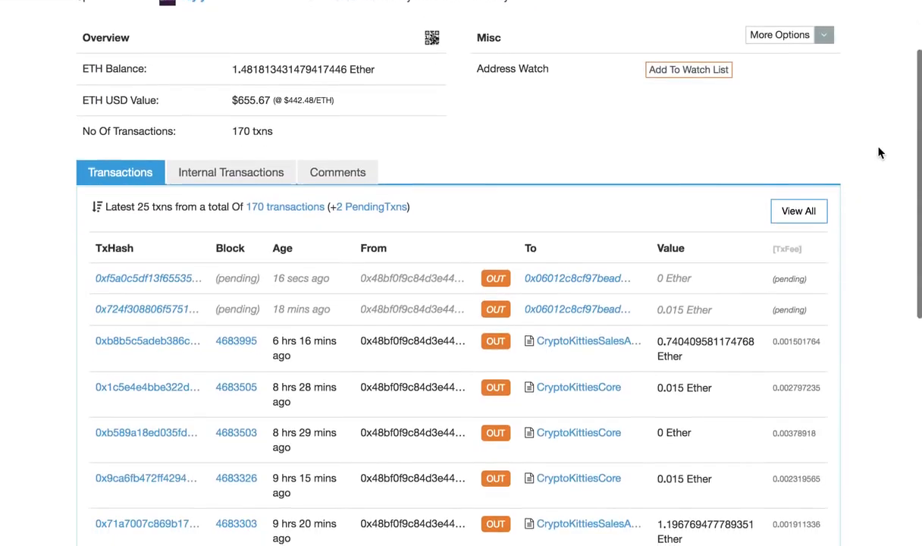
pyautogui.scroll(-3)
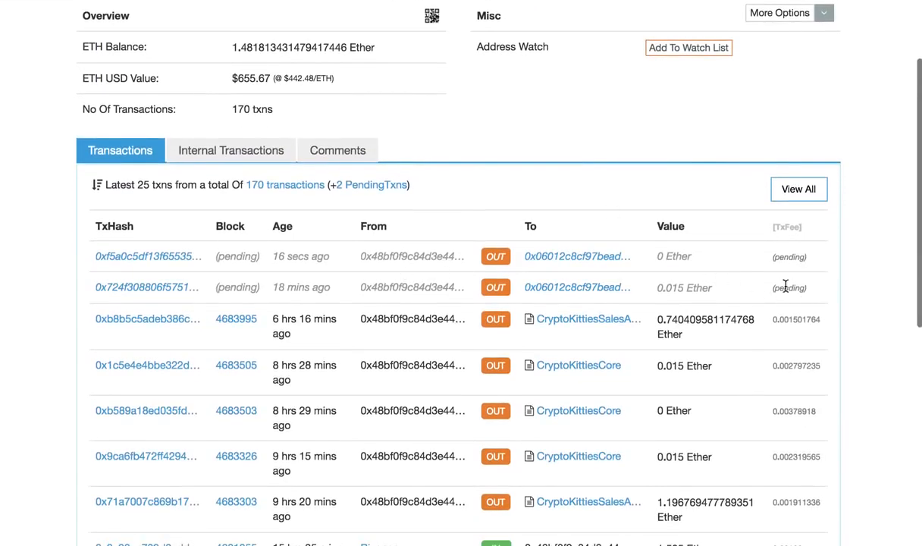
pyautogui.moveTo(660, 254)
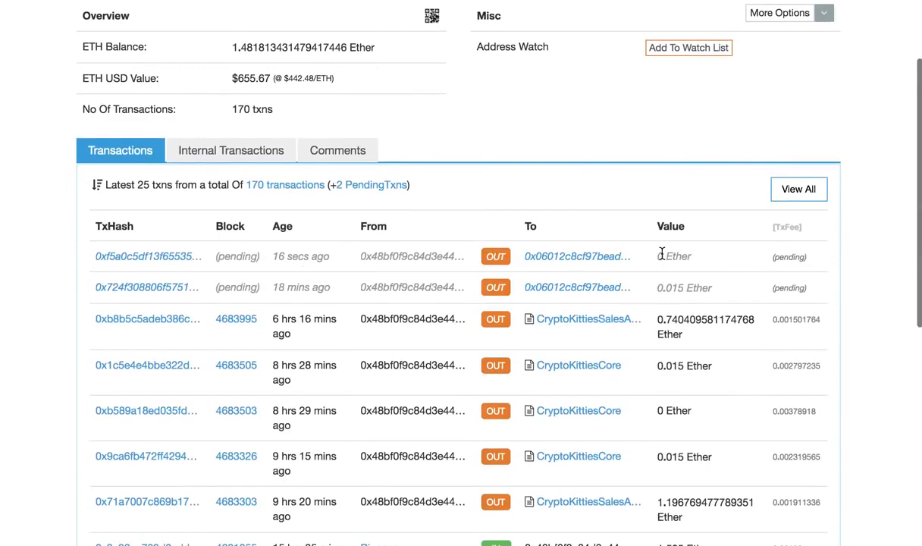
pyautogui.scroll(-3)
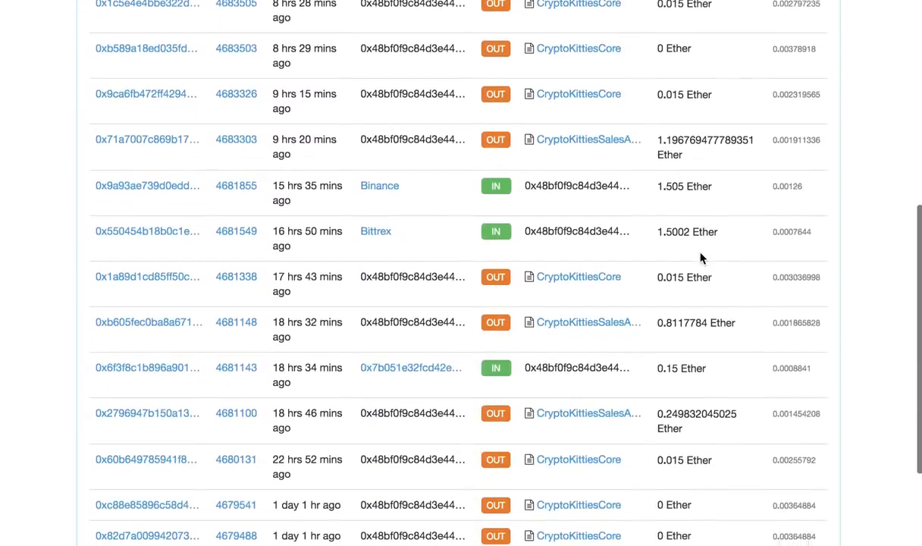
pyautogui.scroll(-3)
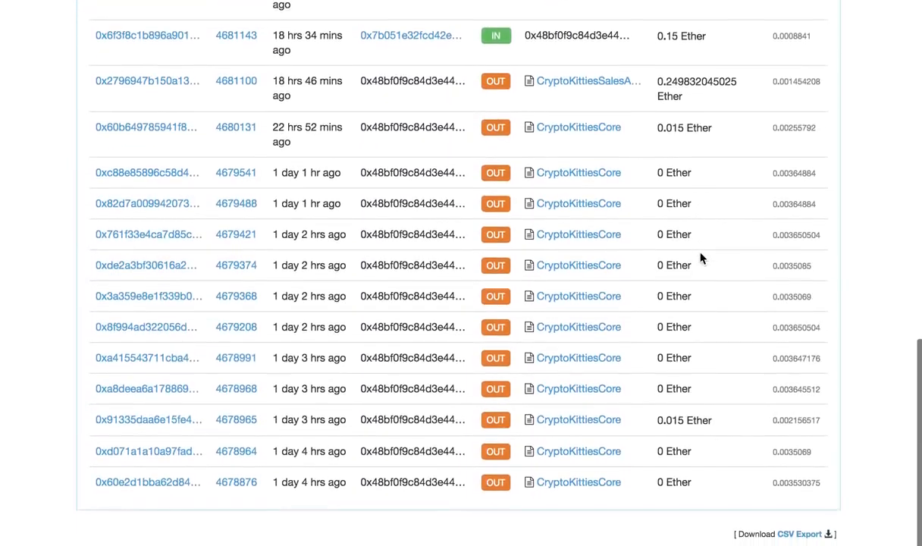
pyautogui.click(232, 311)
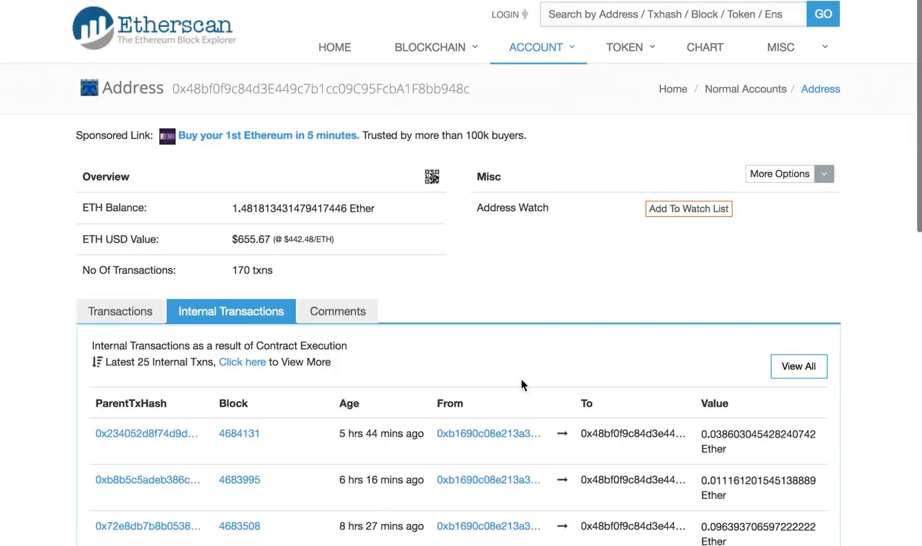
pyautogui.scroll(-3)
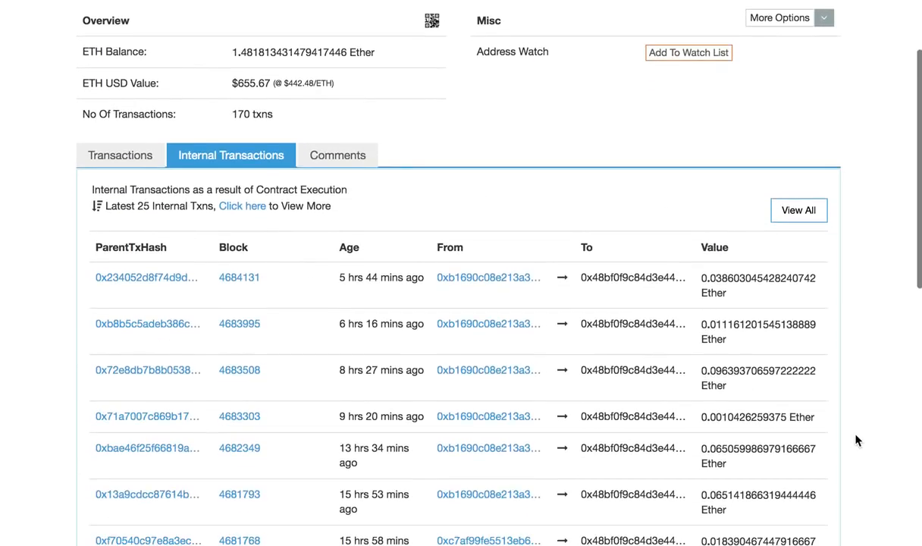
pyautogui.moveTo(707, 298)
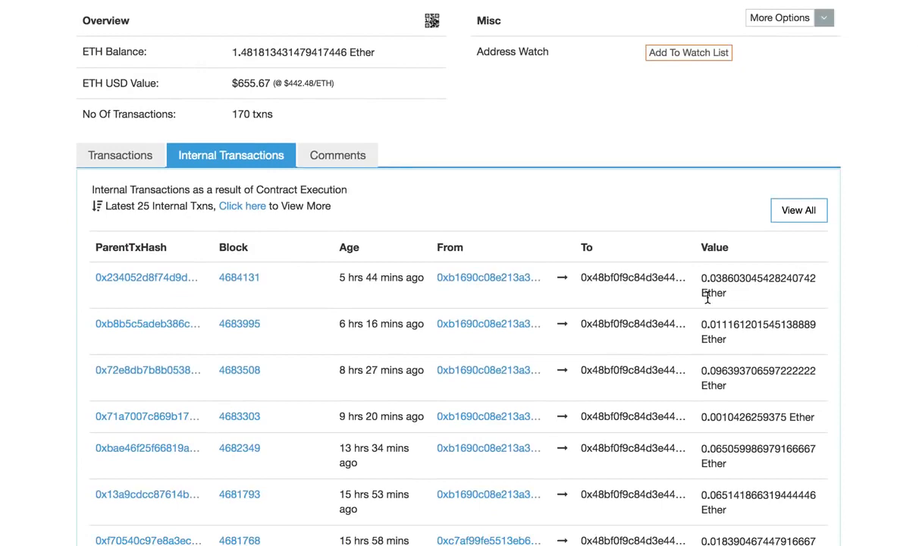
pyautogui.moveTo(715, 312)
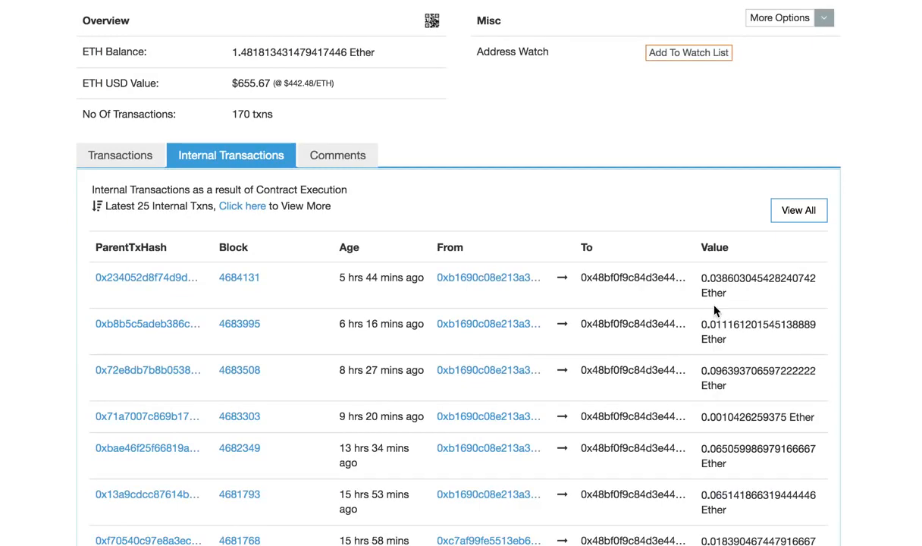
pyautogui.moveTo(865, 326)
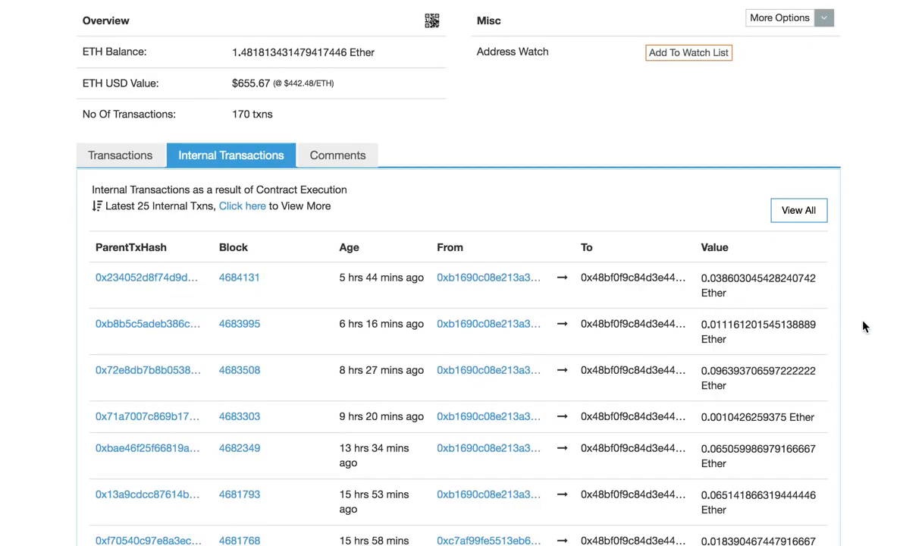
pyautogui.scroll(-3)
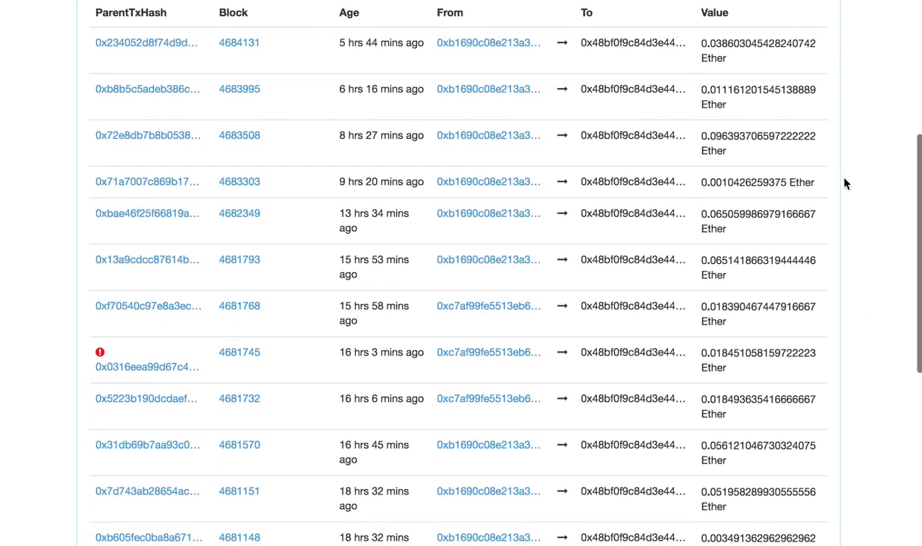
pyautogui.scroll(-3)
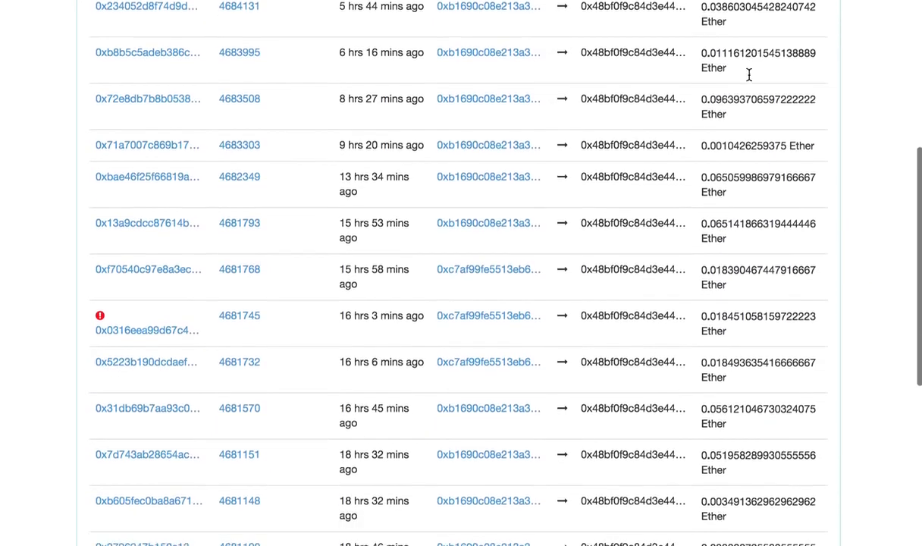
pyautogui.scroll(-3)
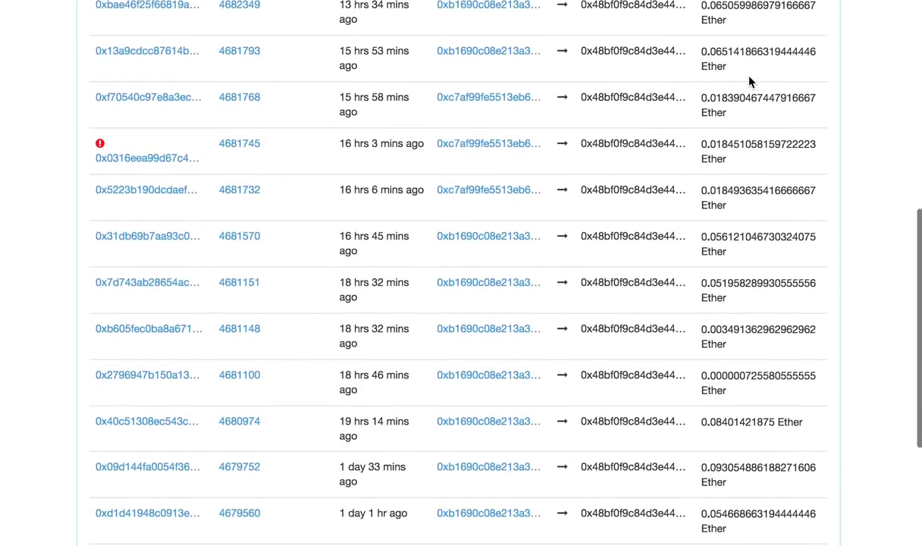
pyautogui.scroll(-3)
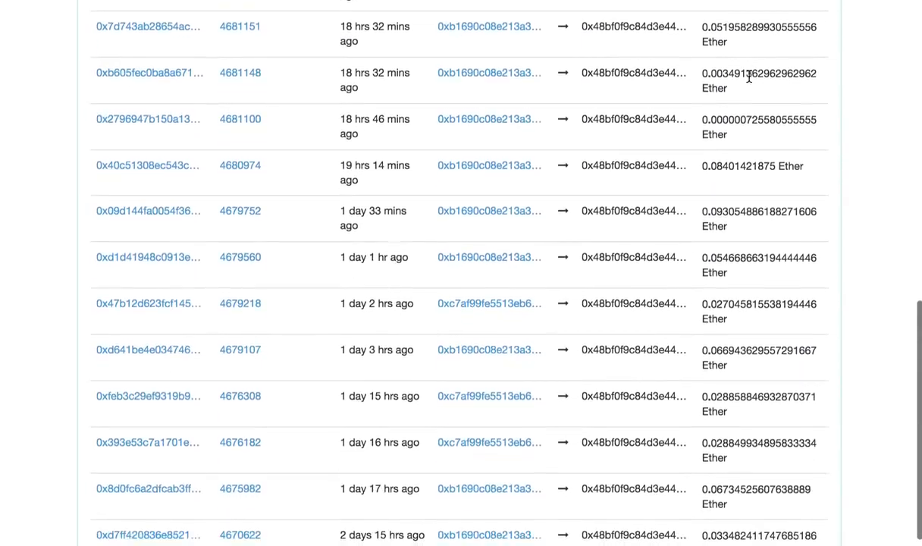
pyautogui.scroll(-3)
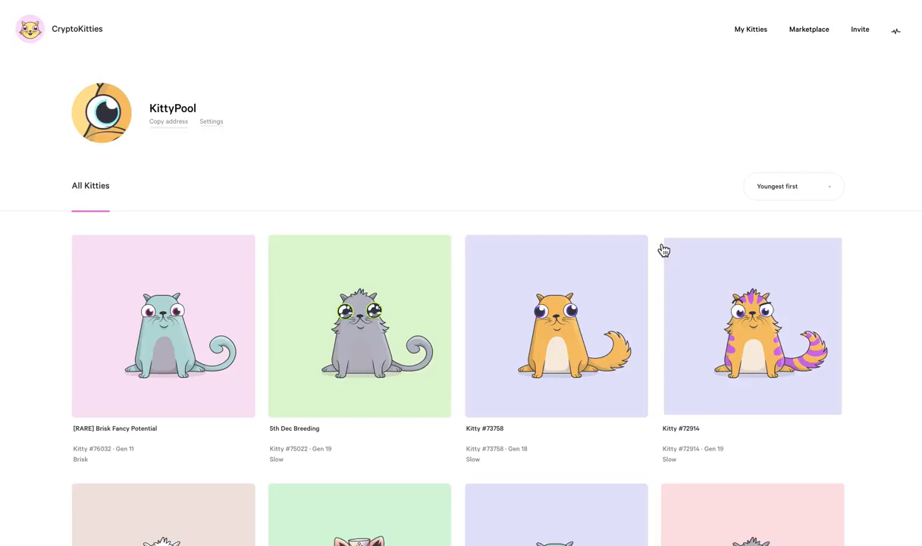
# Open the Activity page showing two pending and several successful requested transactions
pyautogui.scroll(-3)
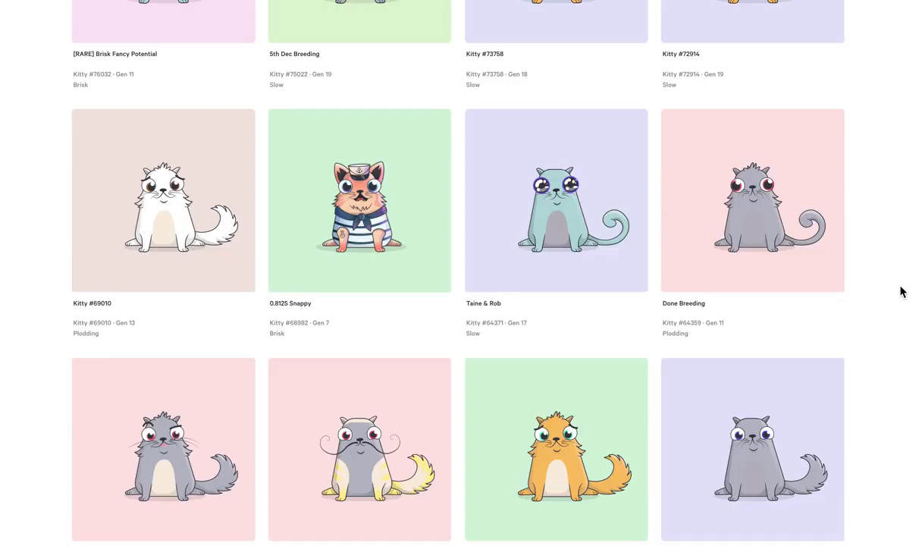
pyautogui.moveTo(898, 289)
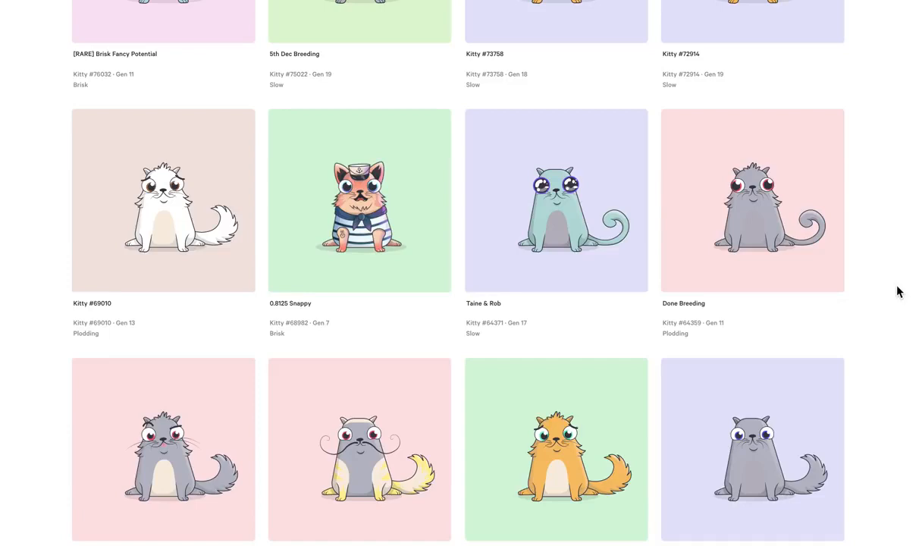
pyautogui.moveTo(884, 310)
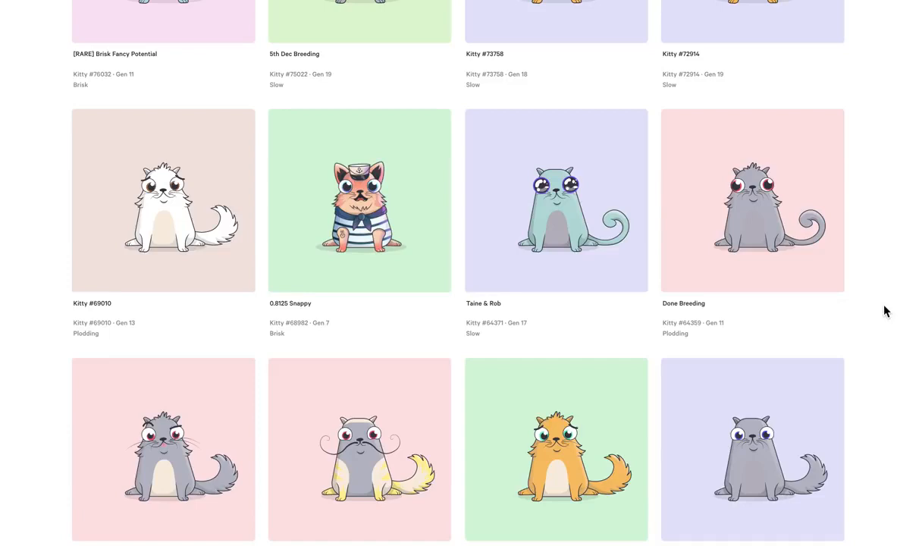
pyautogui.scroll(3)
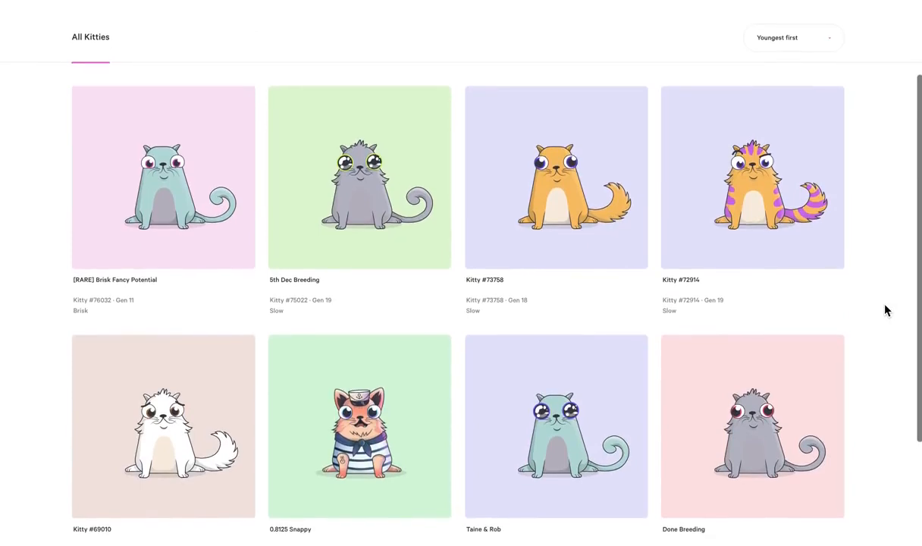
pyautogui.scroll(-3)
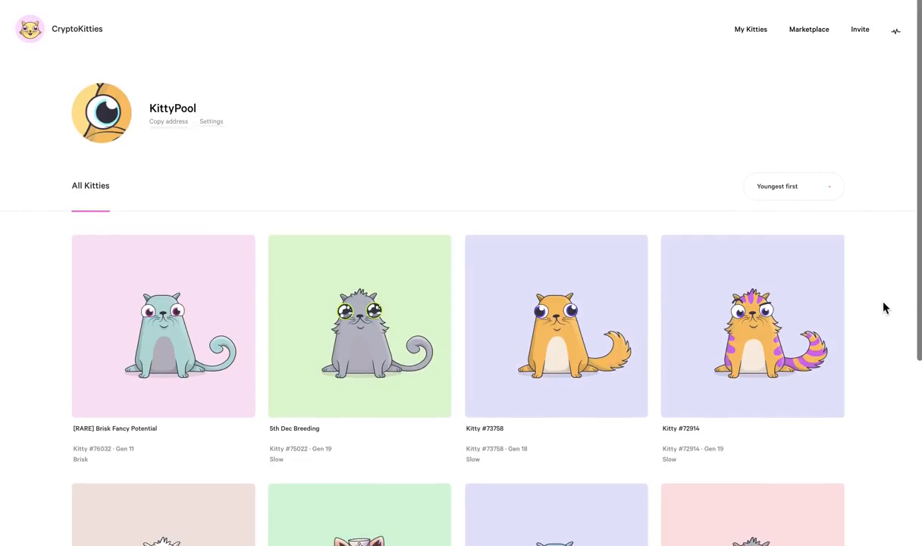
pyautogui.moveTo(851, 75)
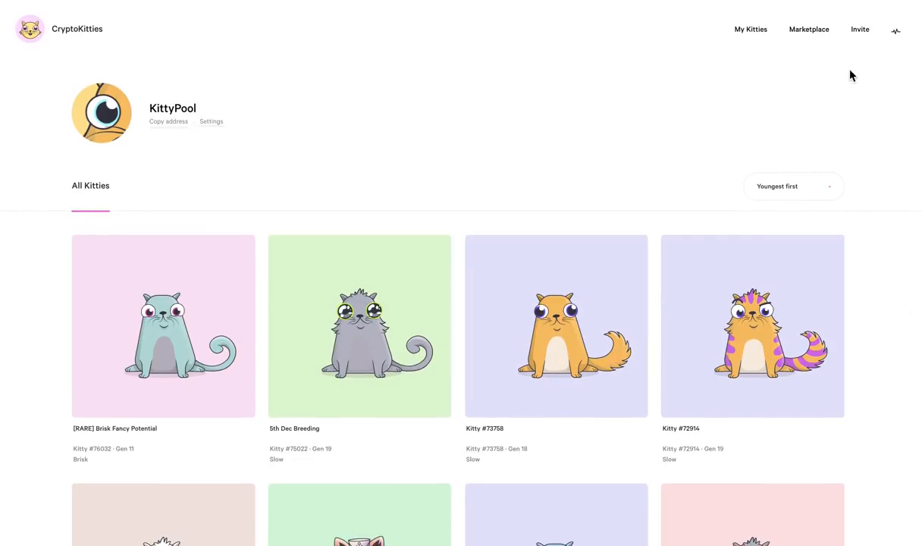
pyautogui.click(894, 30)
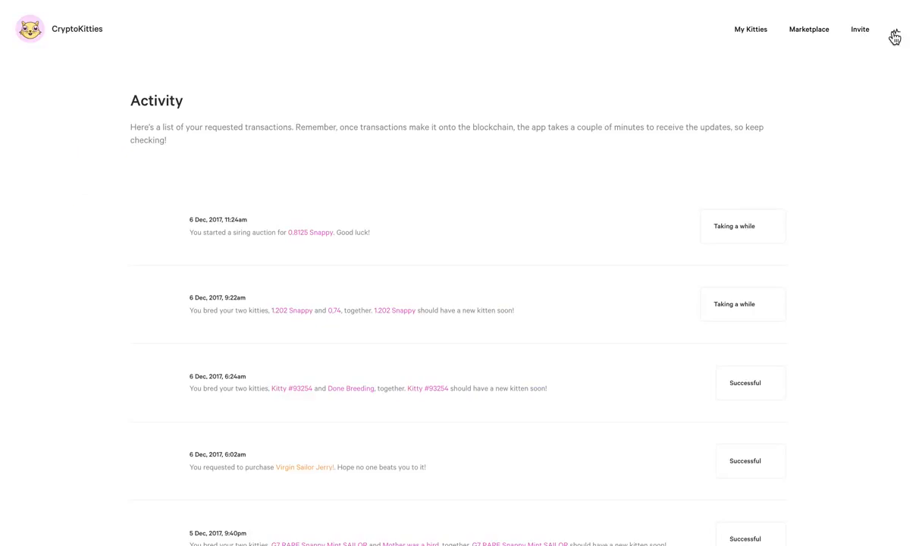
pyautogui.scroll(-3)
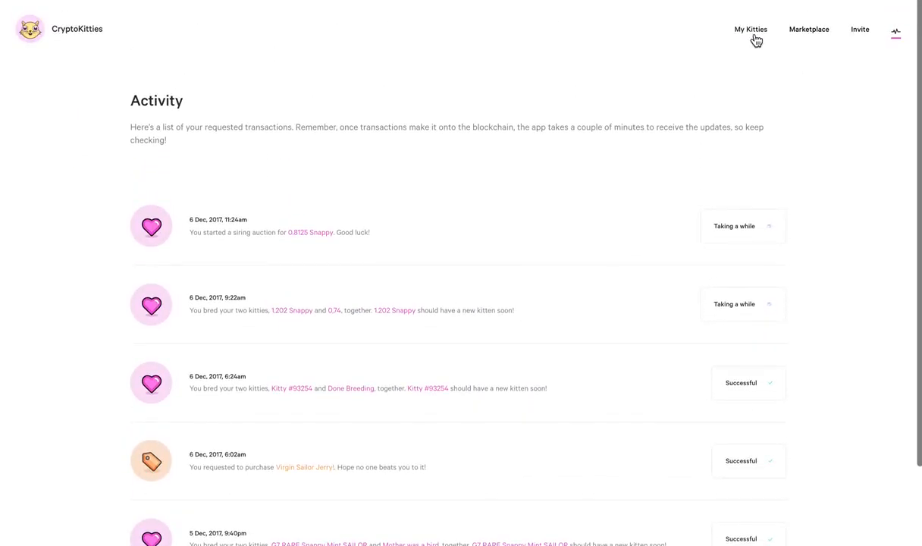
pyautogui.click(750, 29)
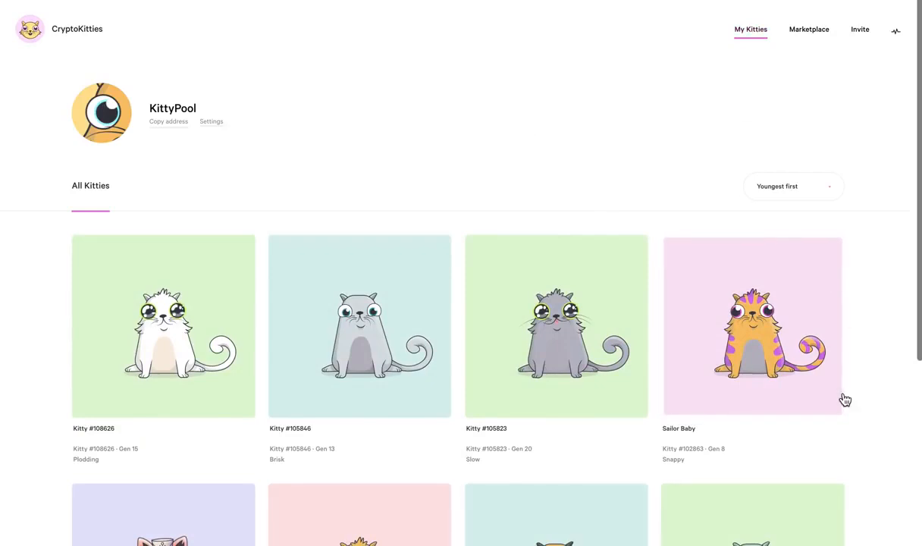
pyautogui.scroll(-3)
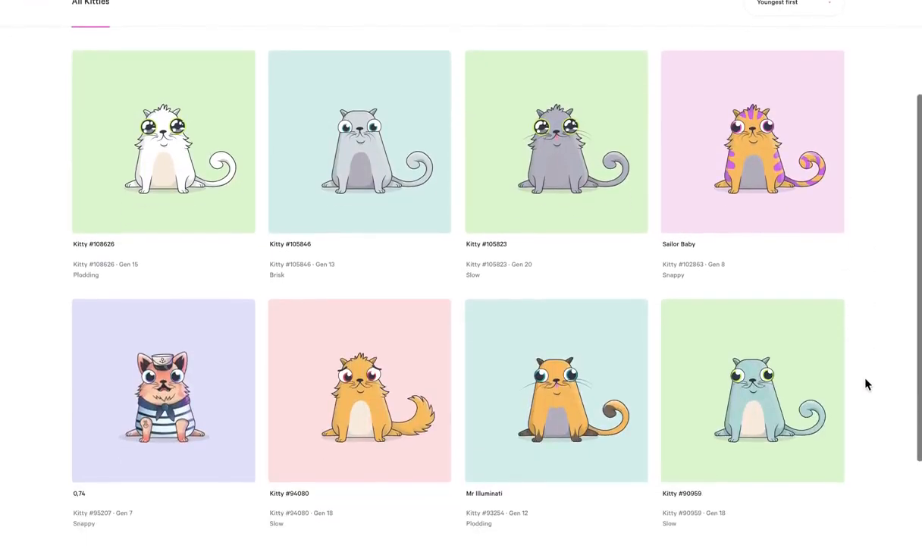
pyautogui.moveTo(413, 233)
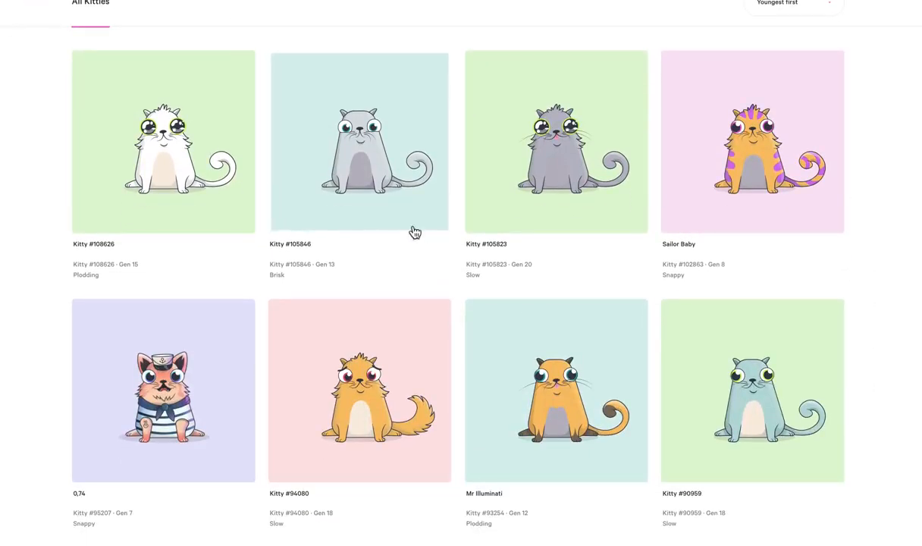
pyautogui.moveTo(179, 159)
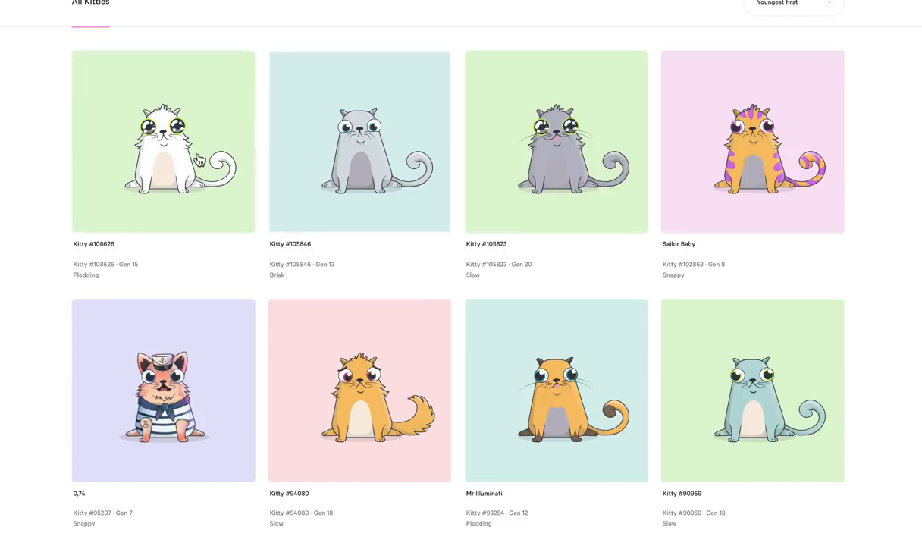
pyautogui.moveTo(179, 371)
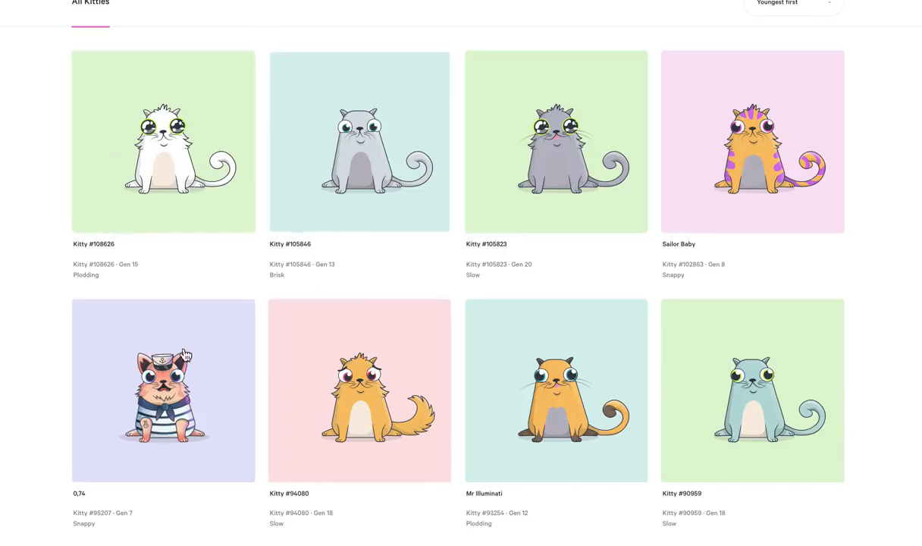
pyautogui.moveTo(380, 152)
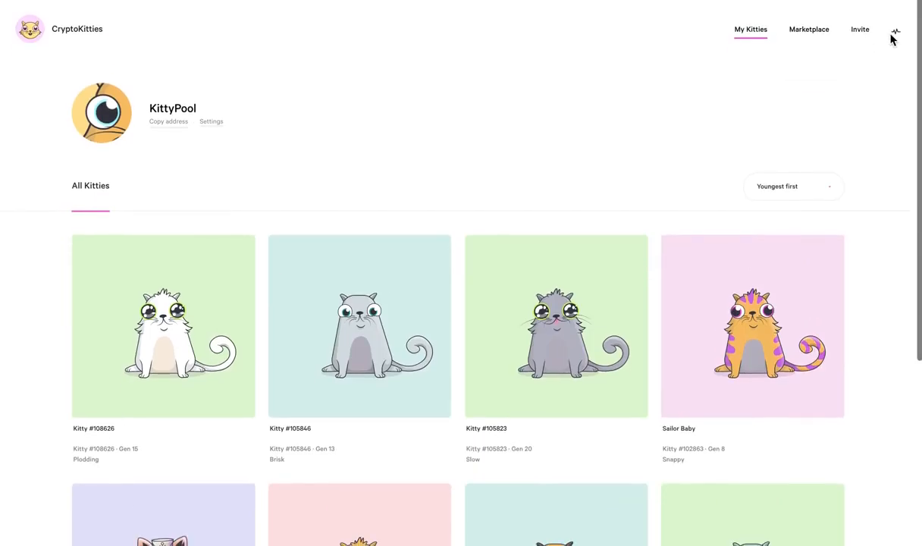
pyautogui.click(894, 31)
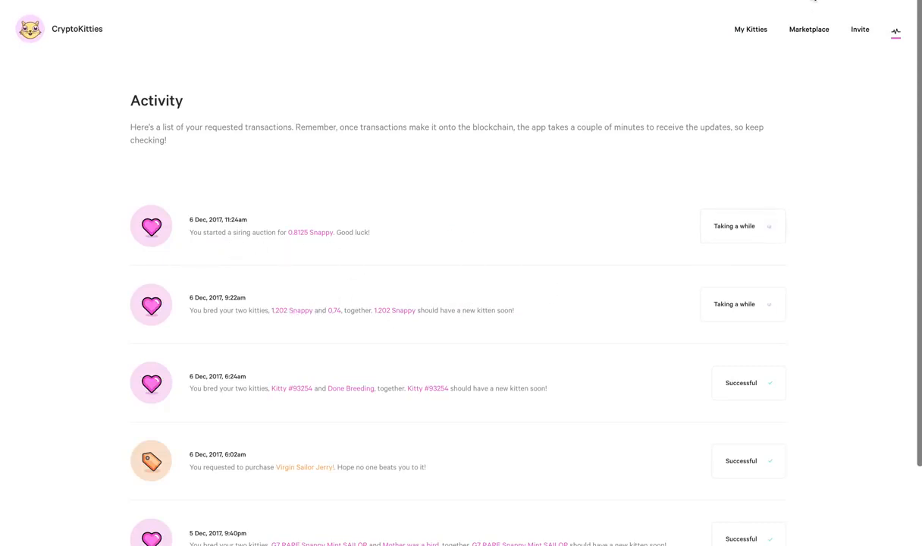
pyautogui.moveTo(750, 29)
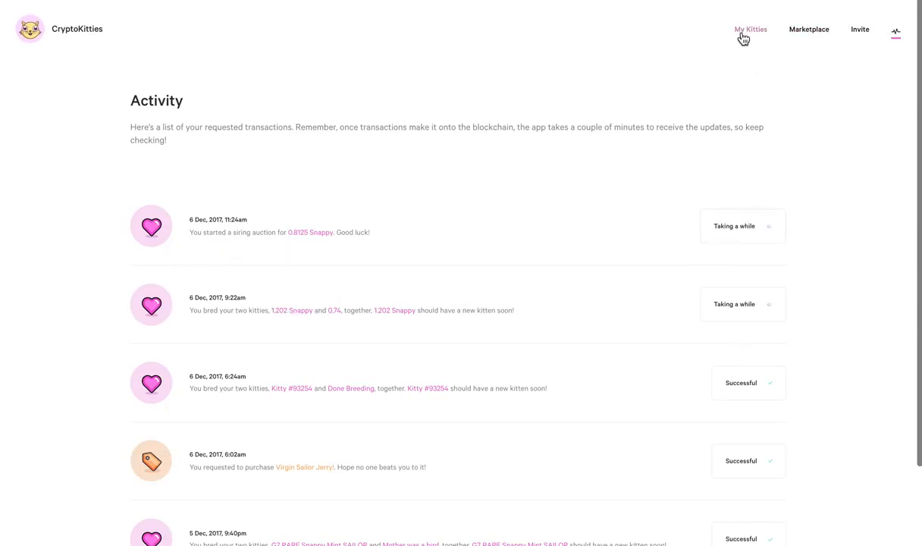
# Return to My Kitties and scroll the grid starting with Kitty #108626 and Sailor Baby
pyautogui.click(748, 29)
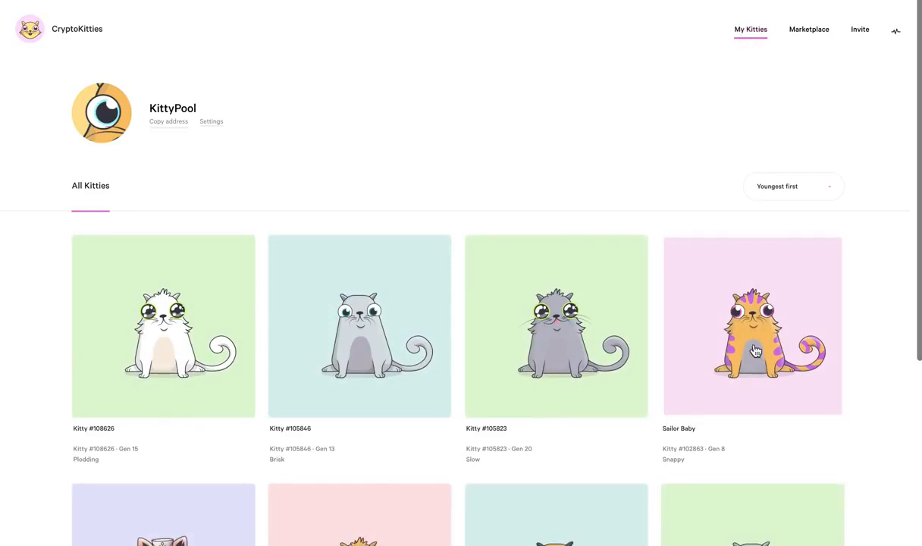
pyautogui.scroll(-3)
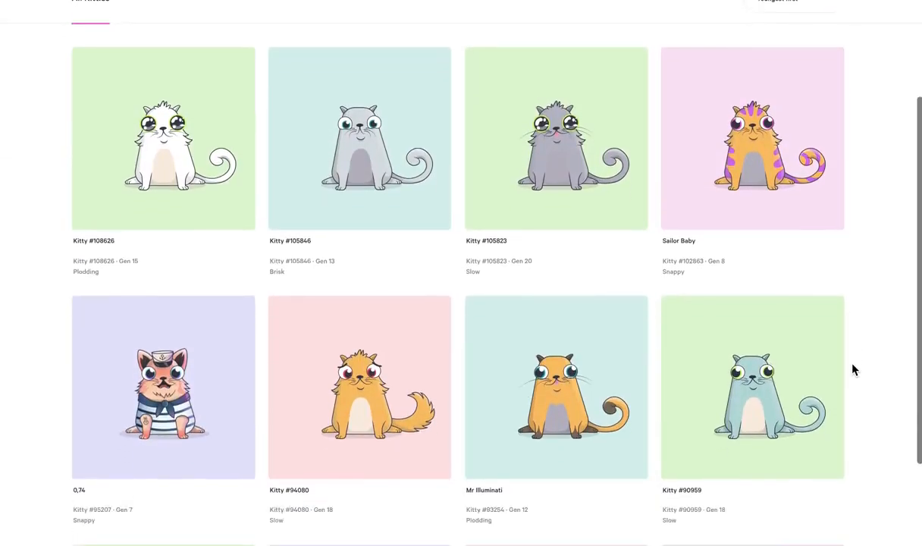
pyautogui.scroll(-3)
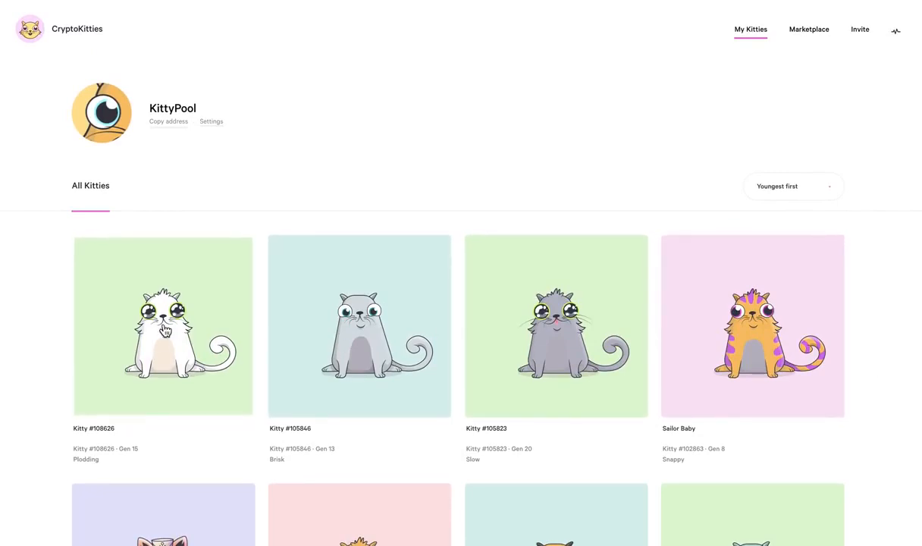
pyautogui.moveTo(160, 449)
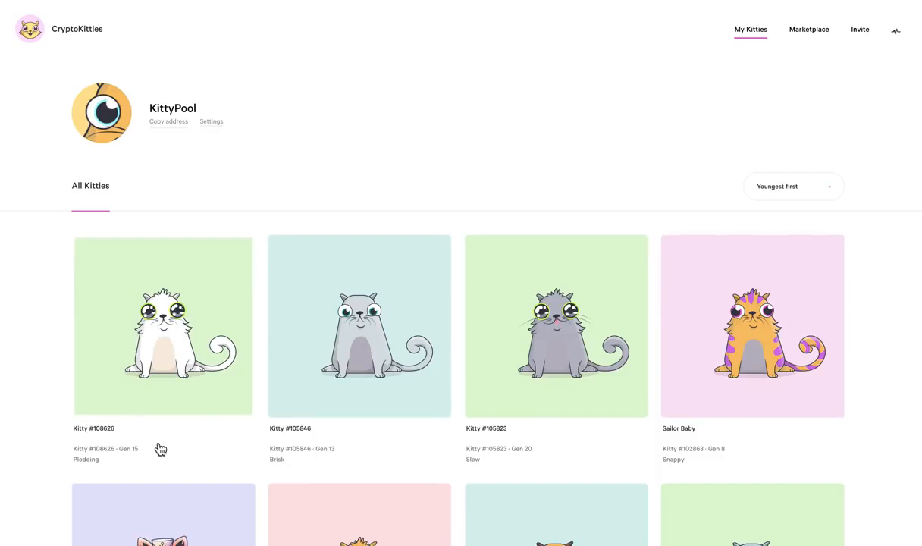
pyautogui.moveTo(171, 448)
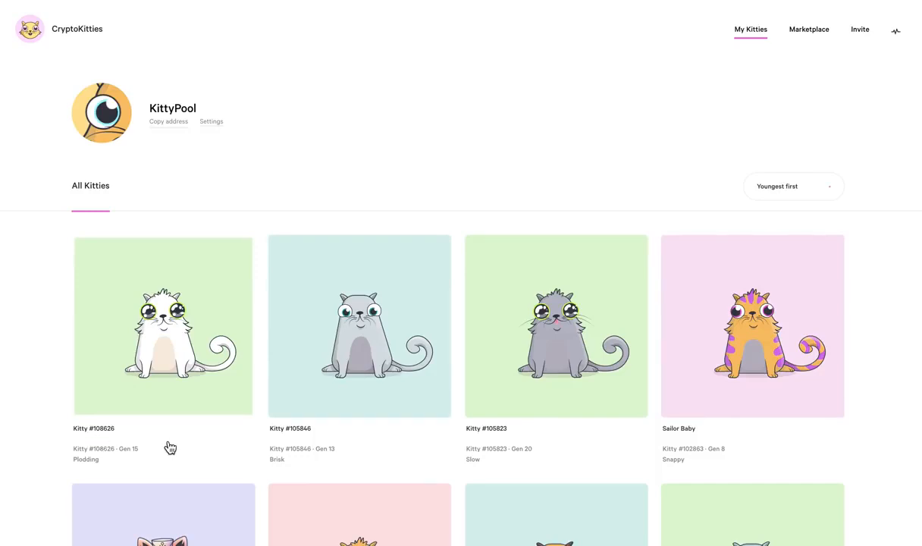
pyautogui.moveTo(171, 444)
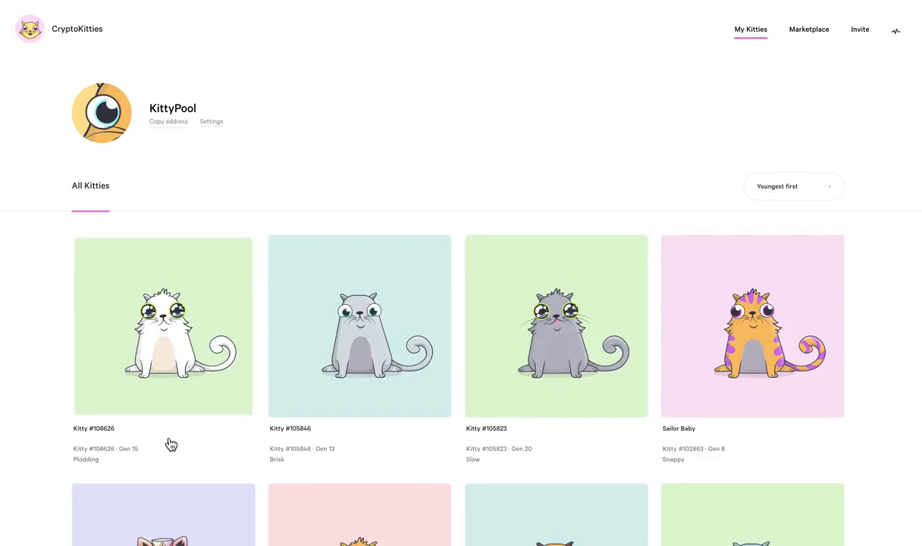